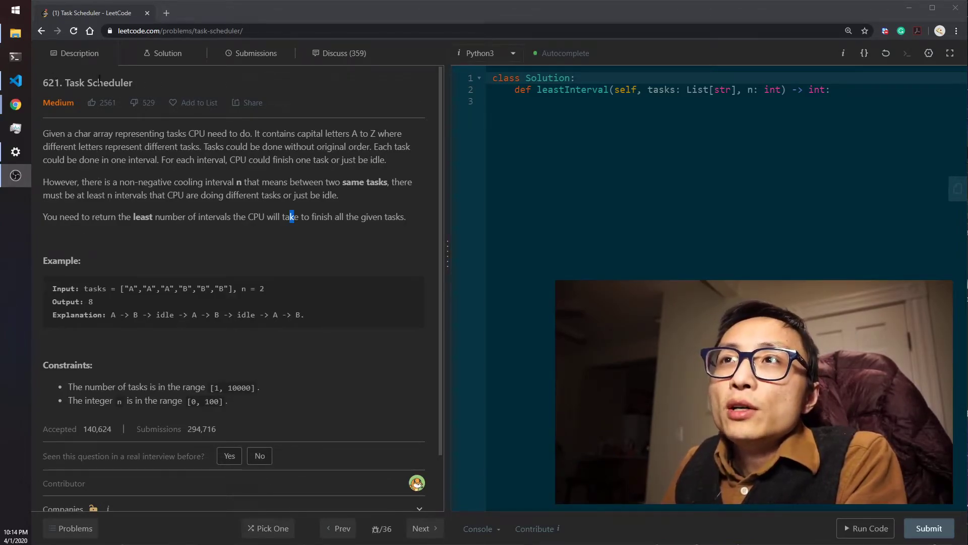
# Read the Task Scheduler statement, marking the example explanation sequence and its second B.
pyautogui.click(198, 102)
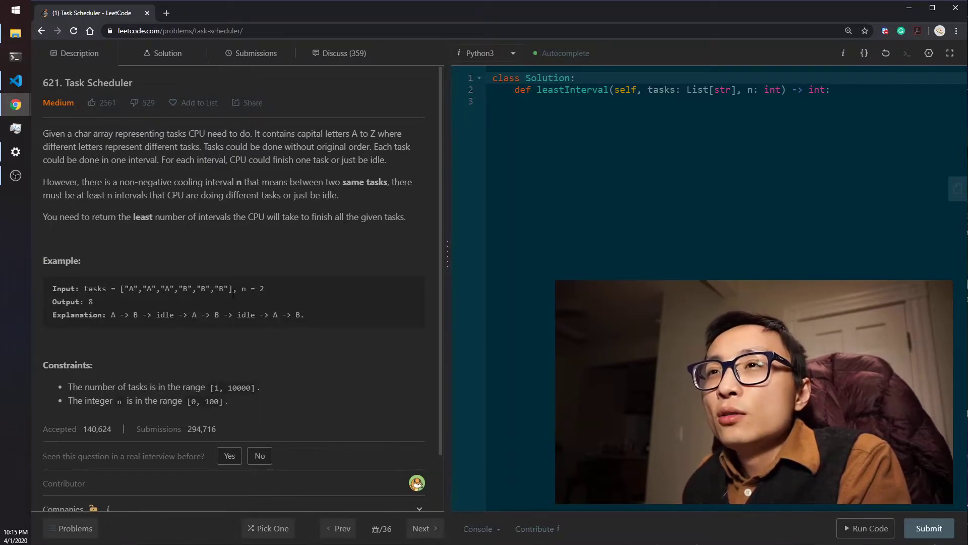
pyautogui.moveTo(116, 289); pyautogui.dragTo(229, 288)
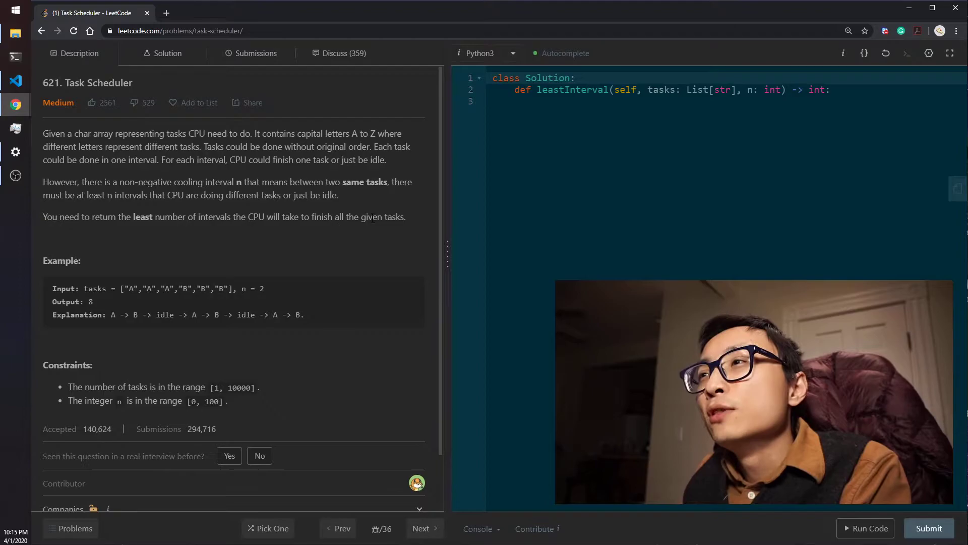
pyautogui.scroll(-3)
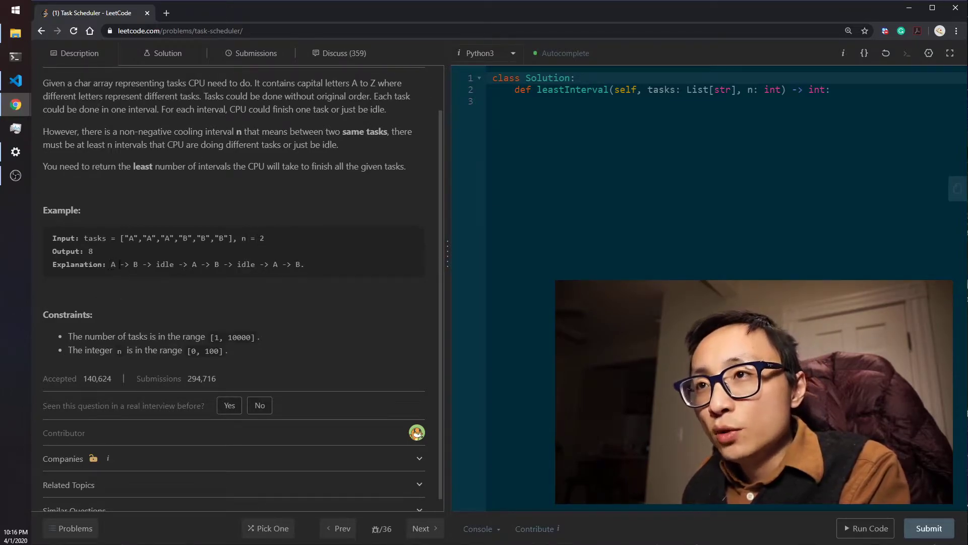
pyautogui.moveTo(111, 265); pyautogui.dragTo(197, 264)
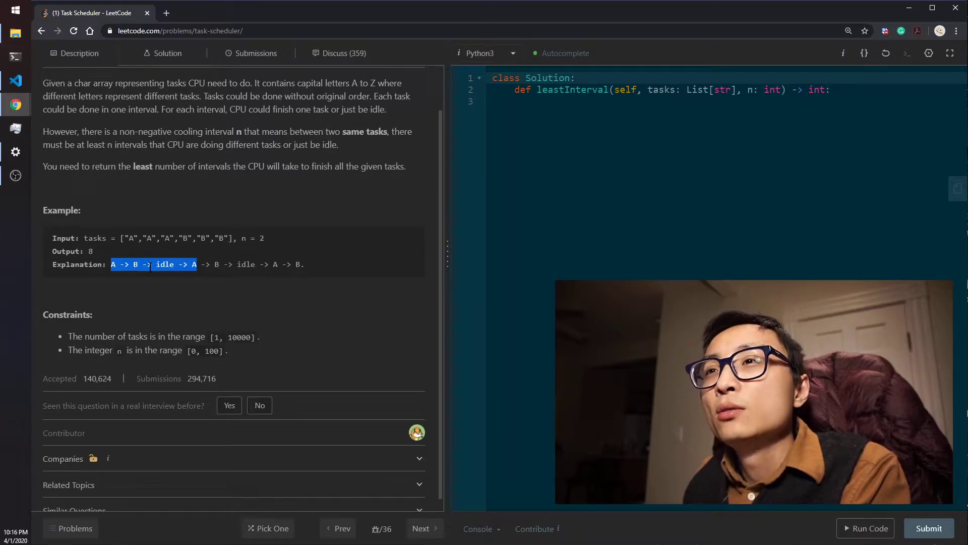
pyautogui.click(169, 275)
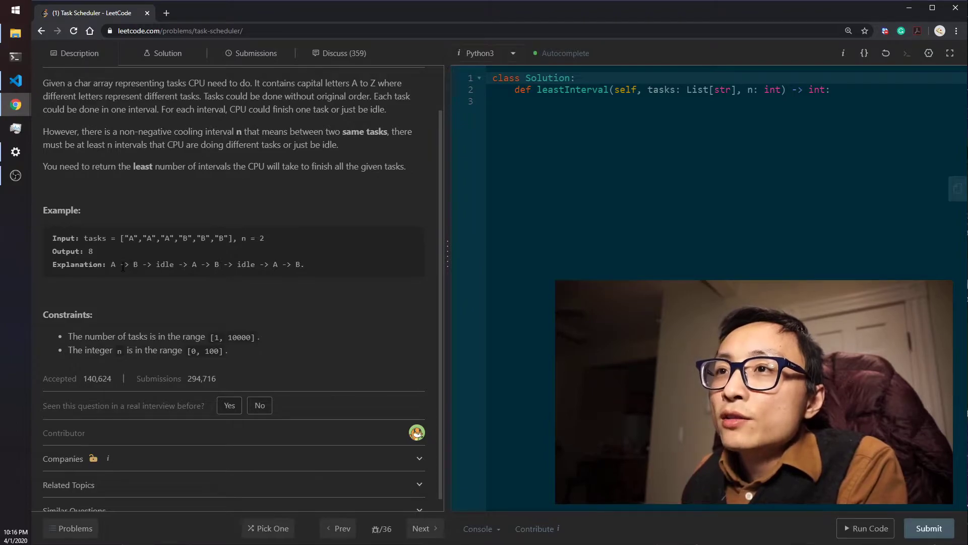
pyautogui.moveTo(123, 265); pyautogui.dragTo(219, 265)
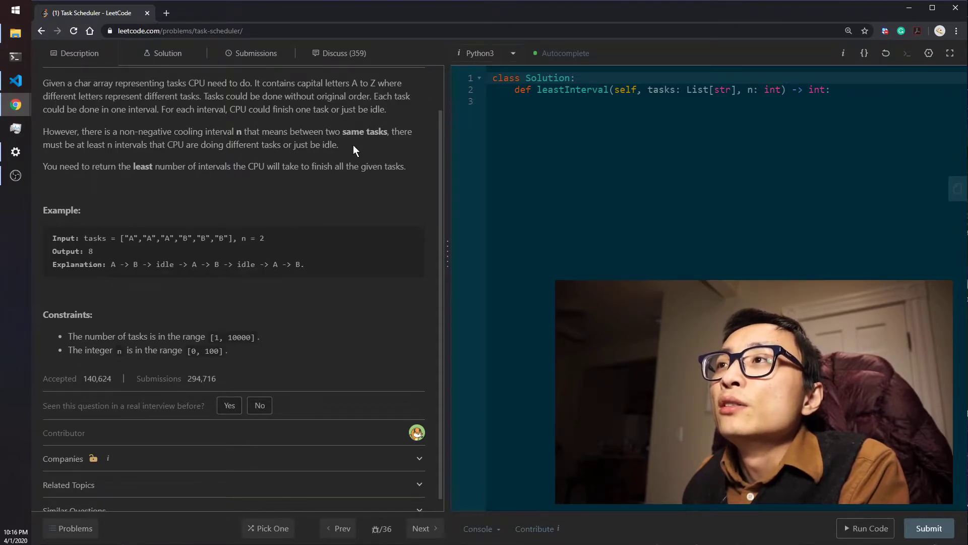
pyautogui.scroll(-3)
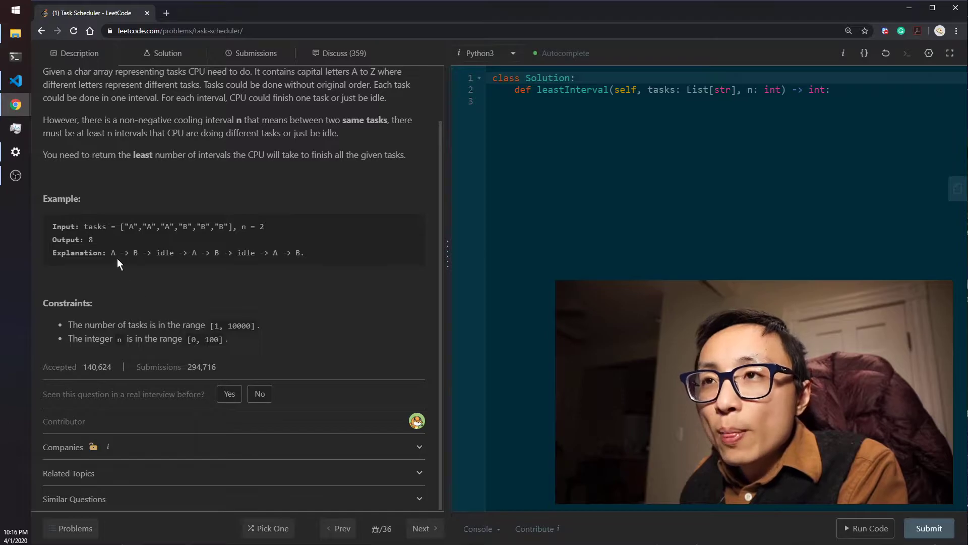
pyautogui.moveTo(112, 253); pyautogui.dragTo(304, 252)
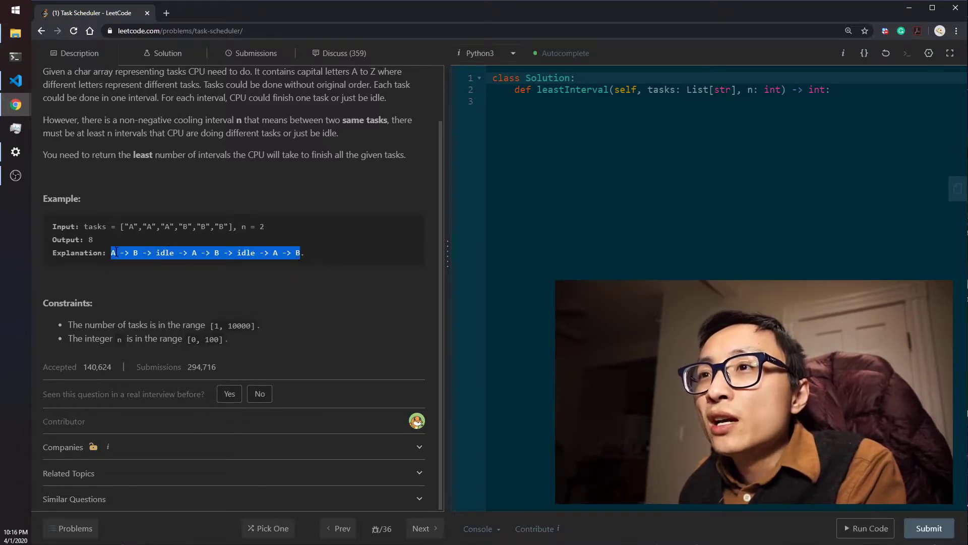
pyautogui.moveTo(300, 252); pyautogui.dragTo(173, 252)
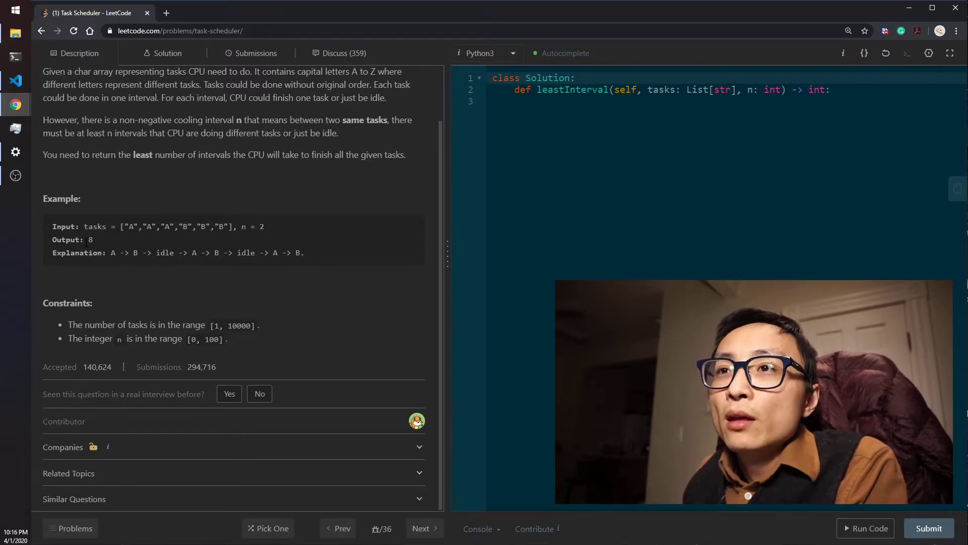
pyautogui.moveTo(111, 253); pyautogui.dragTo(304, 252)
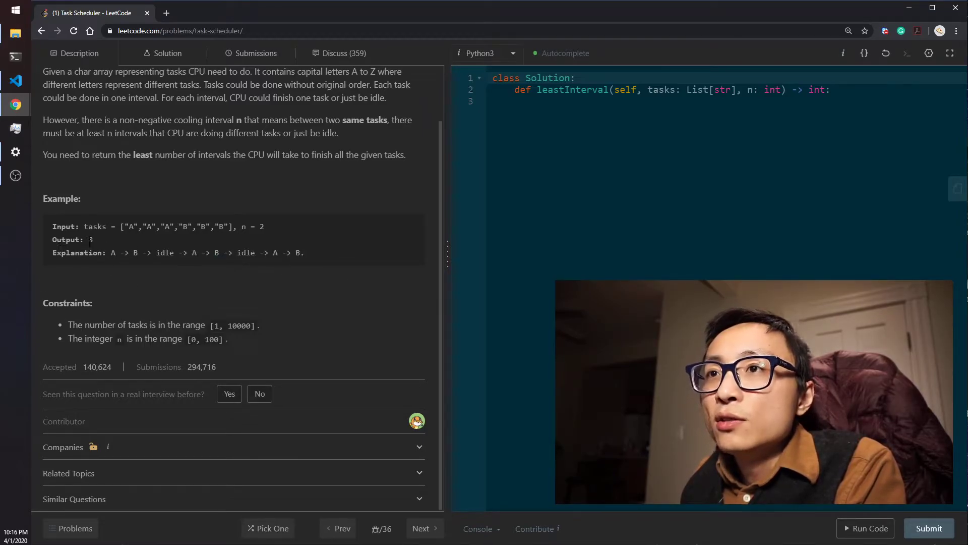
pyautogui.moveTo(183, 250)
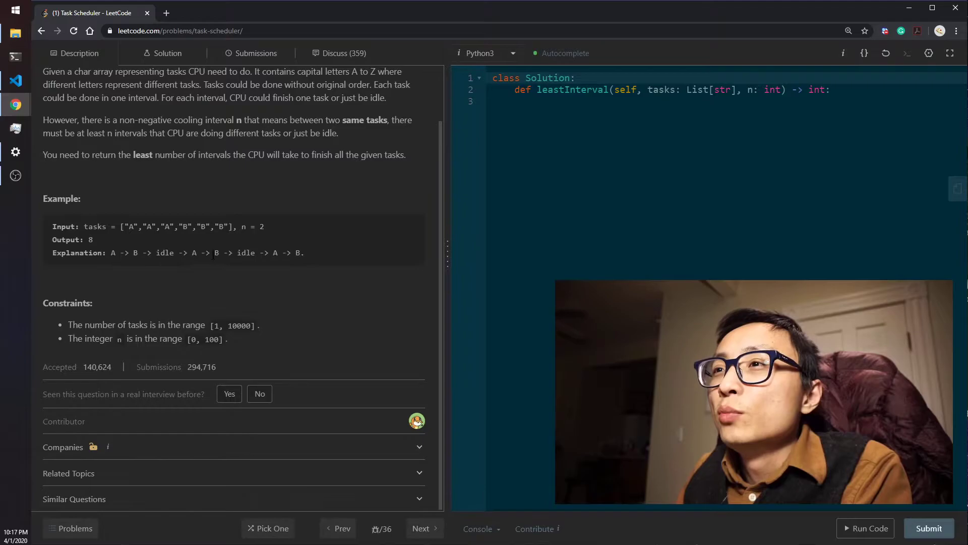
pyautogui.doubleClick(216, 253)
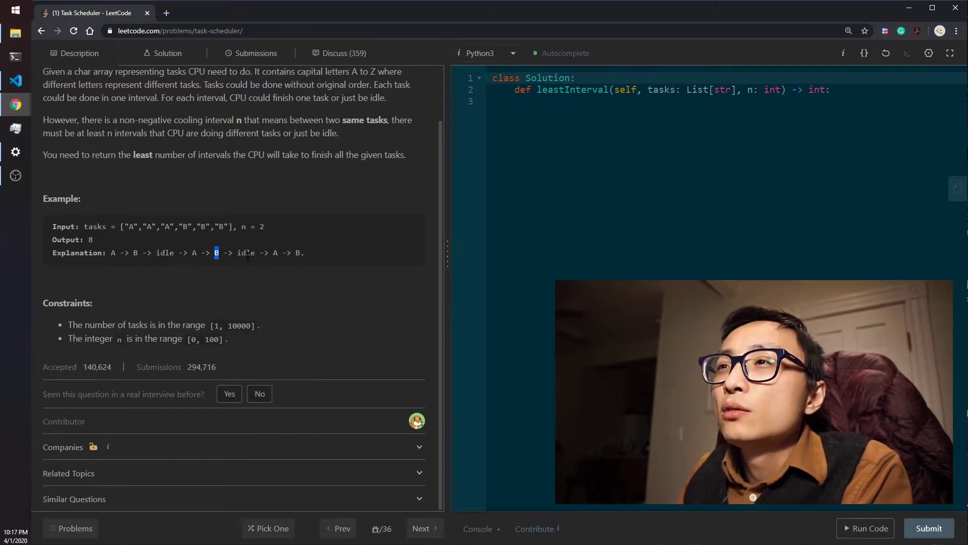
pyautogui.doubleClick(247, 252)
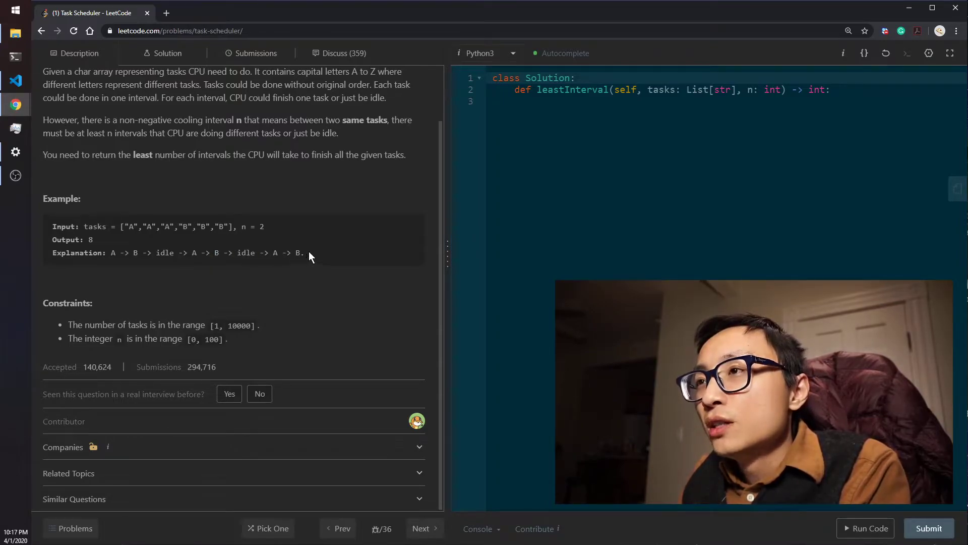
pyautogui.moveTo(297, 265)
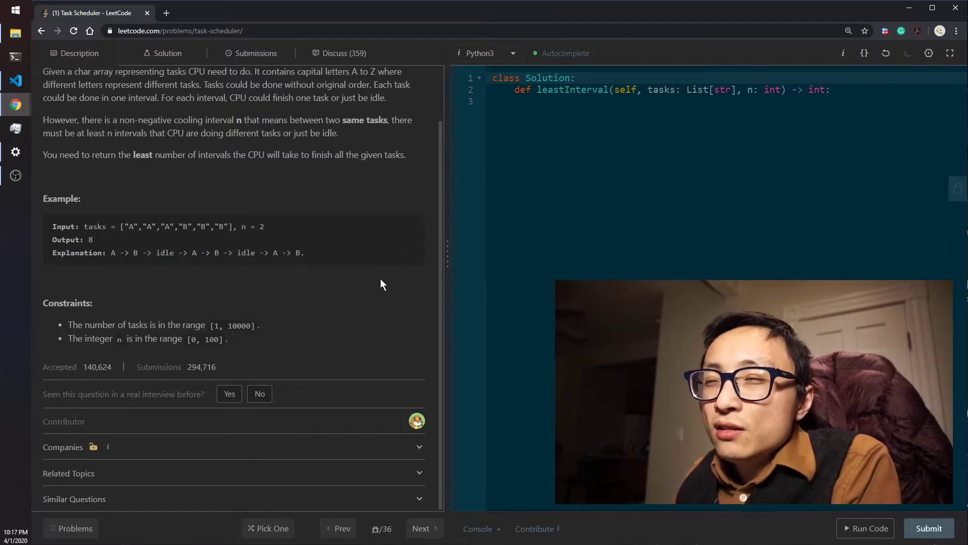
pyautogui.moveTo(105, 267)
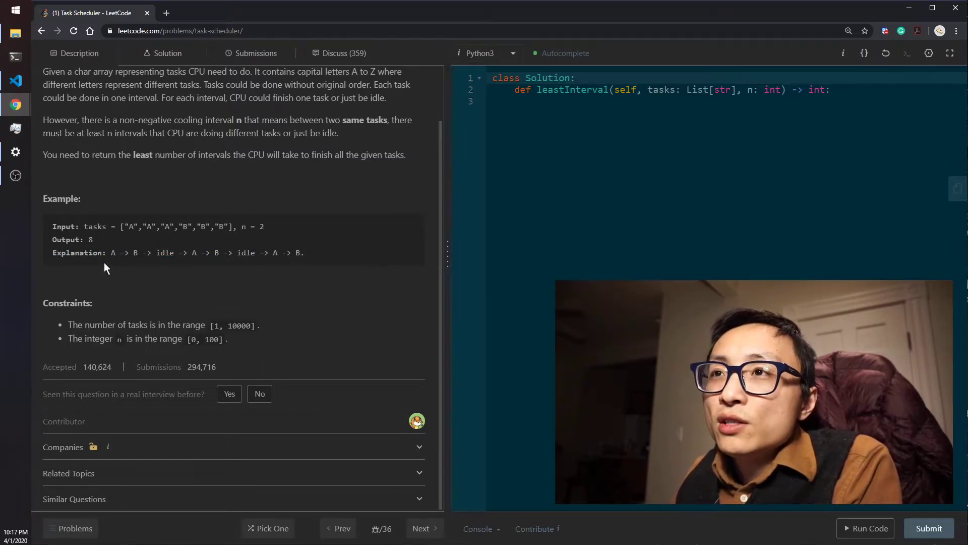
pyautogui.moveTo(110, 252); pyautogui.dragTo(268, 253)
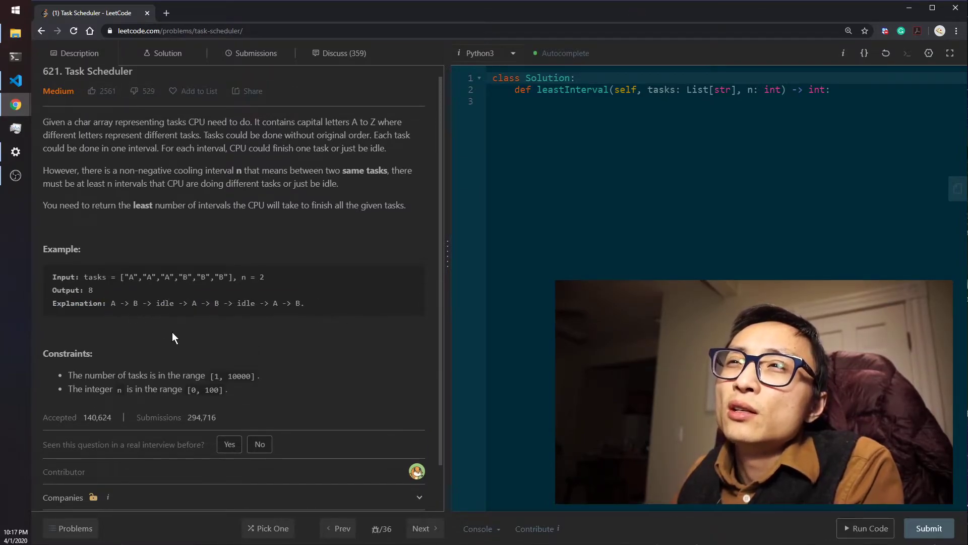
pyautogui.moveTo(199, 326)
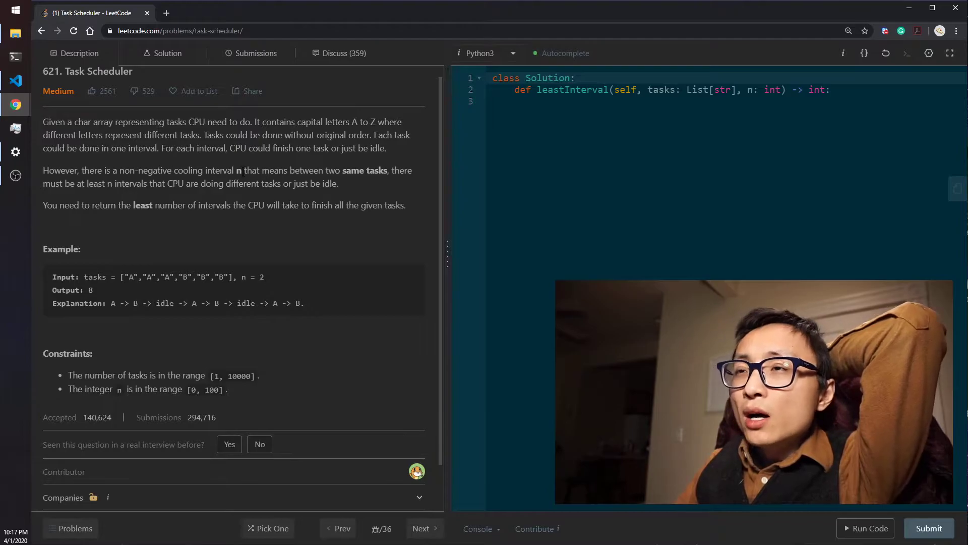
pyautogui.moveTo(195, 243)
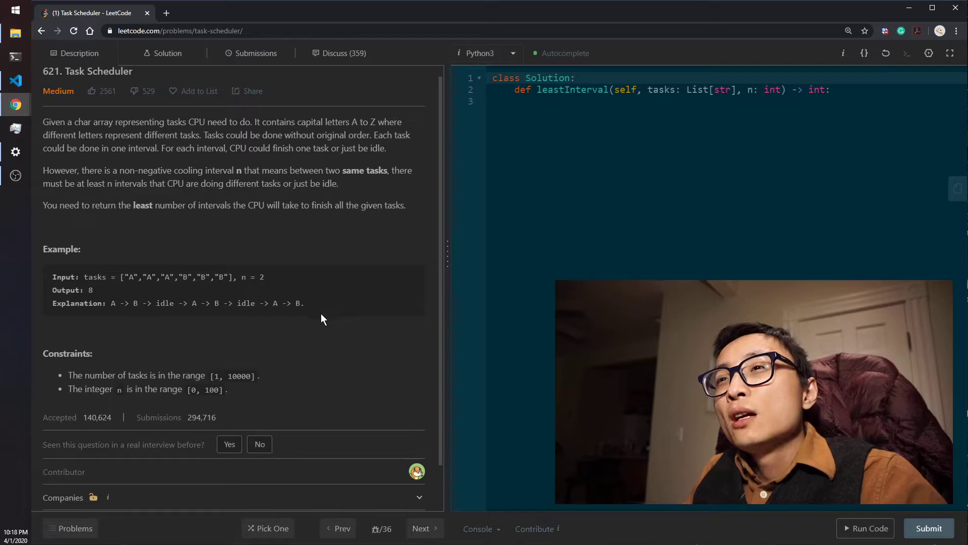
pyautogui.moveTo(134, 315)
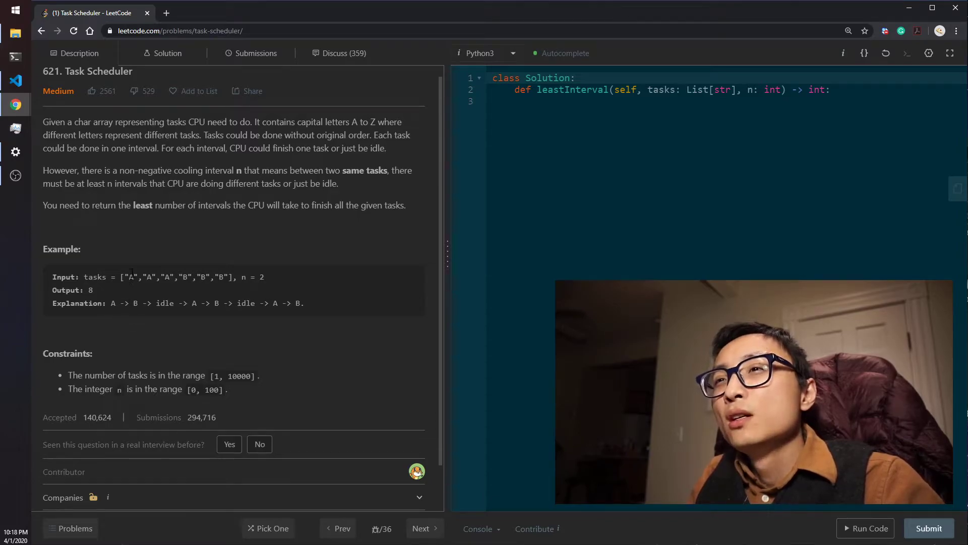
# Mark the example's tasks input list and the first A of the explanation while reasoning.
pyautogui.moveTo(125, 276); pyautogui.dragTo(228, 276)
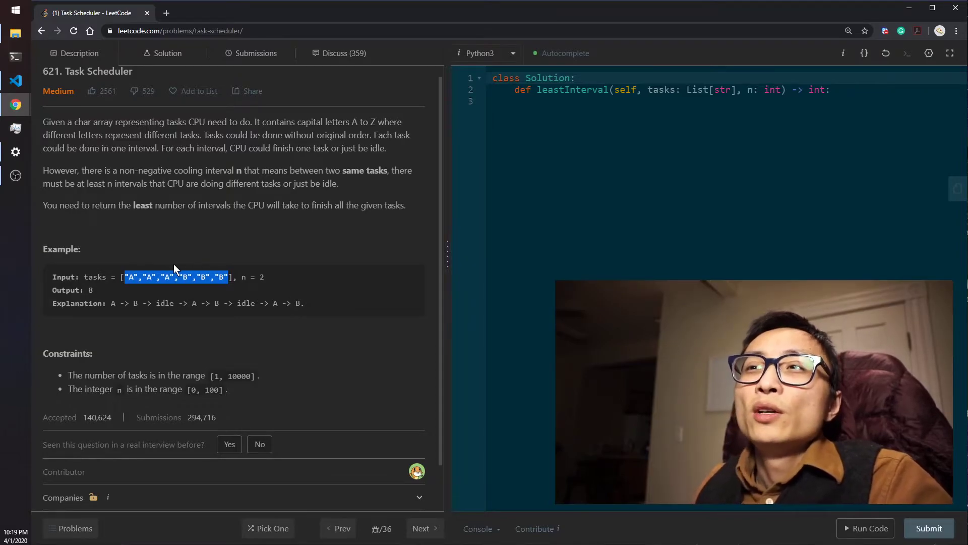
pyautogui.moveTo(122, 320)
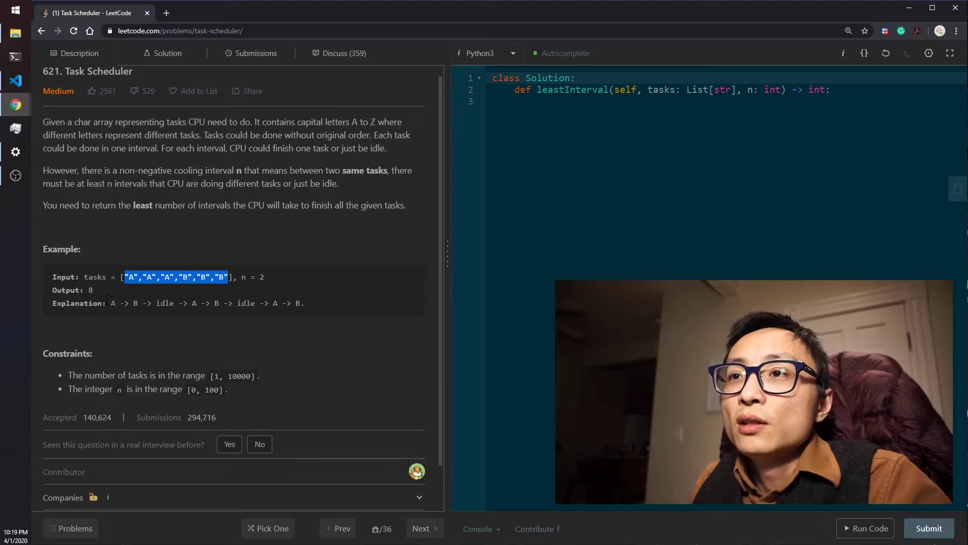
pyautogui.moveTo(189, 227)
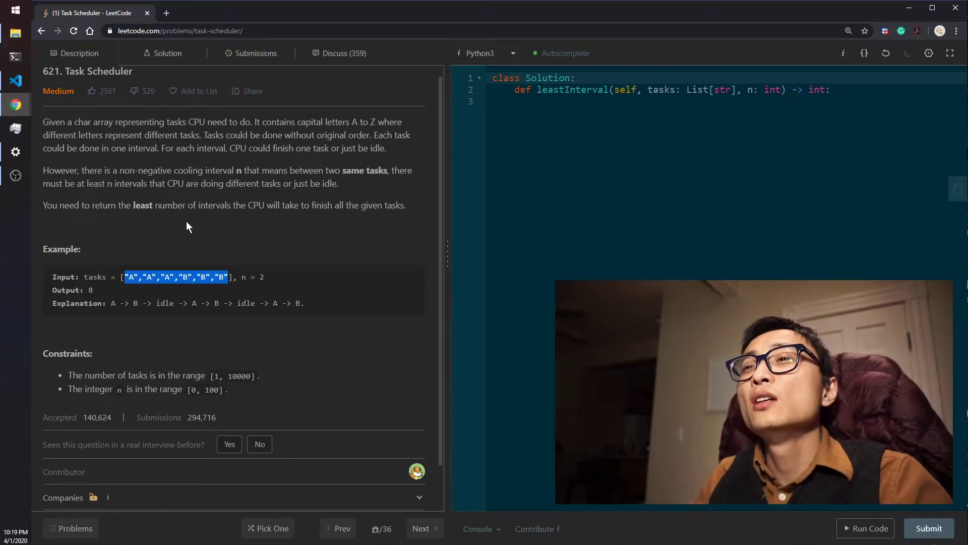
pyautogui.moveTo(131, 286)
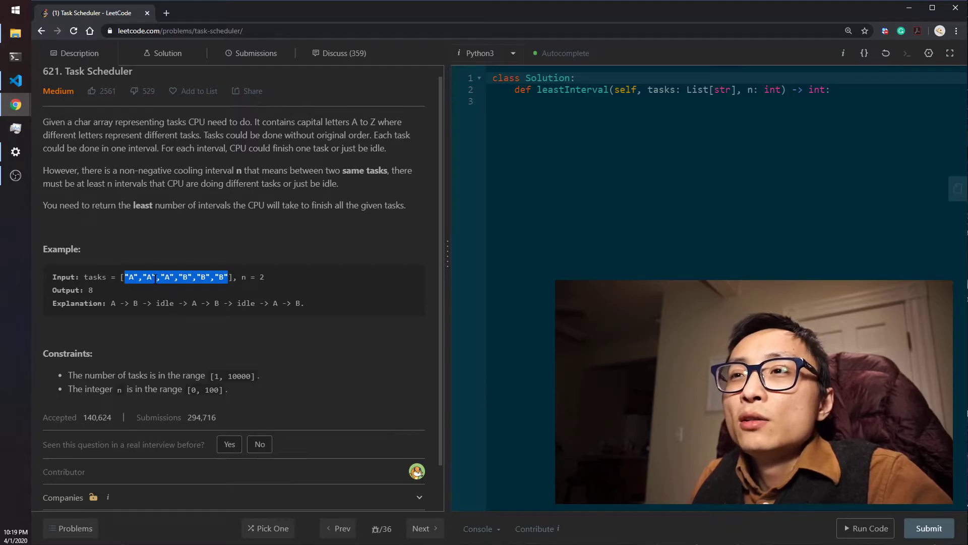
pyautogui.moveTo(240, 327)
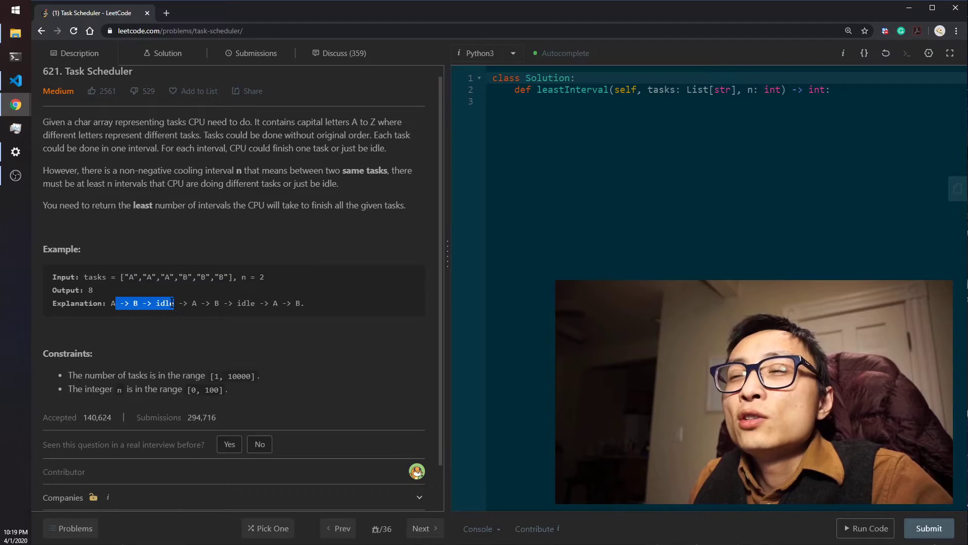
pyautogui.click(180, 317)
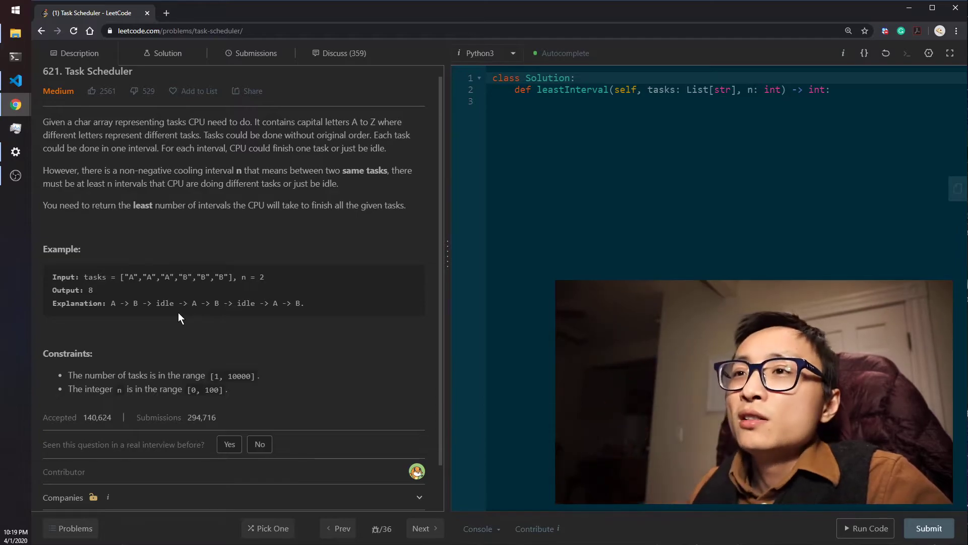
pyautogui.doubleClick(112, 303)
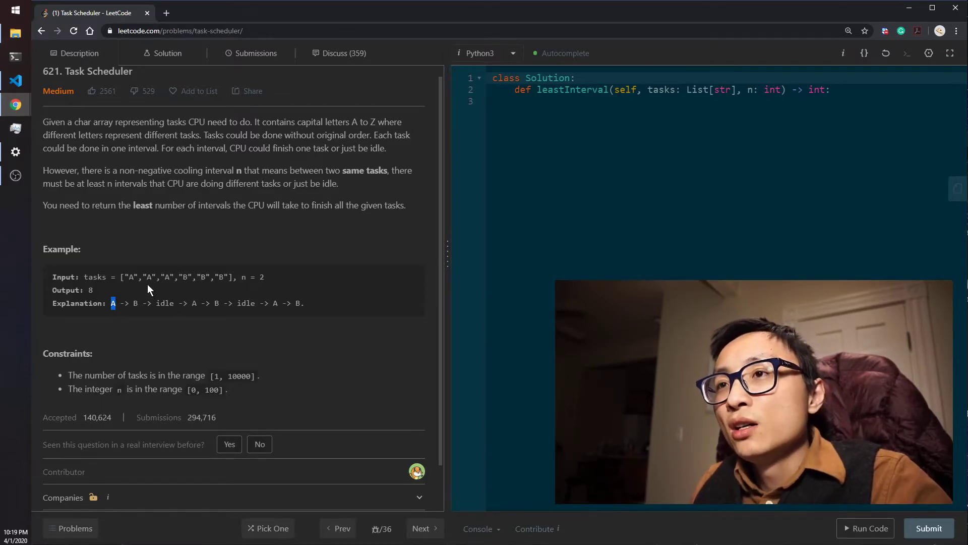
pyautogui.moveTo(124, 277); pyautogui.dragTo(232, 277)
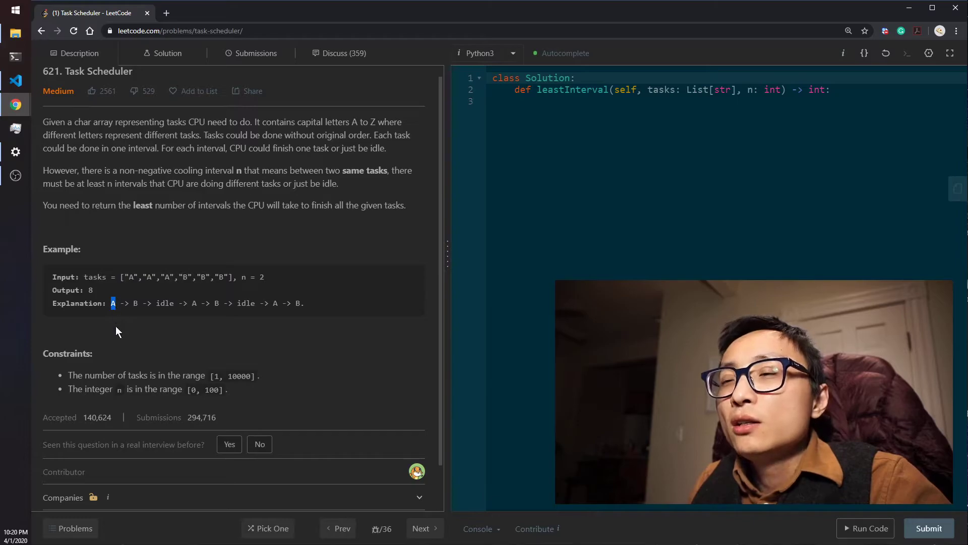
pyautogui.moveTo(171, 326)
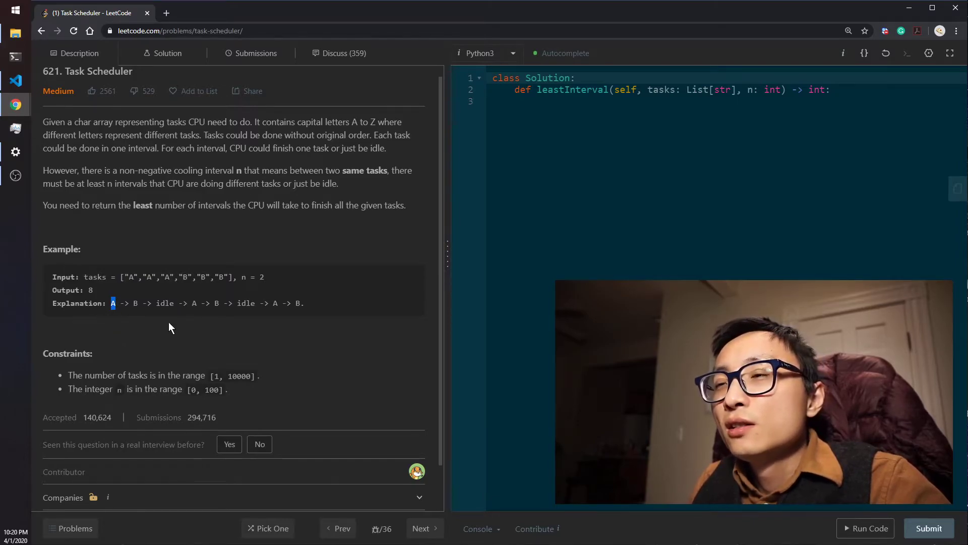
pyautogui.moveTo(130, 299)
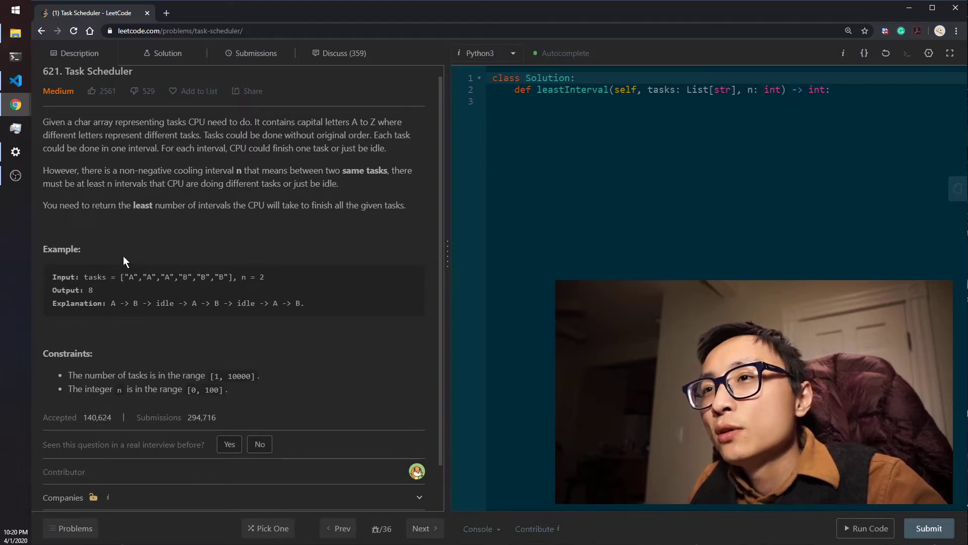
pyautogui.moveTo(211, 235)
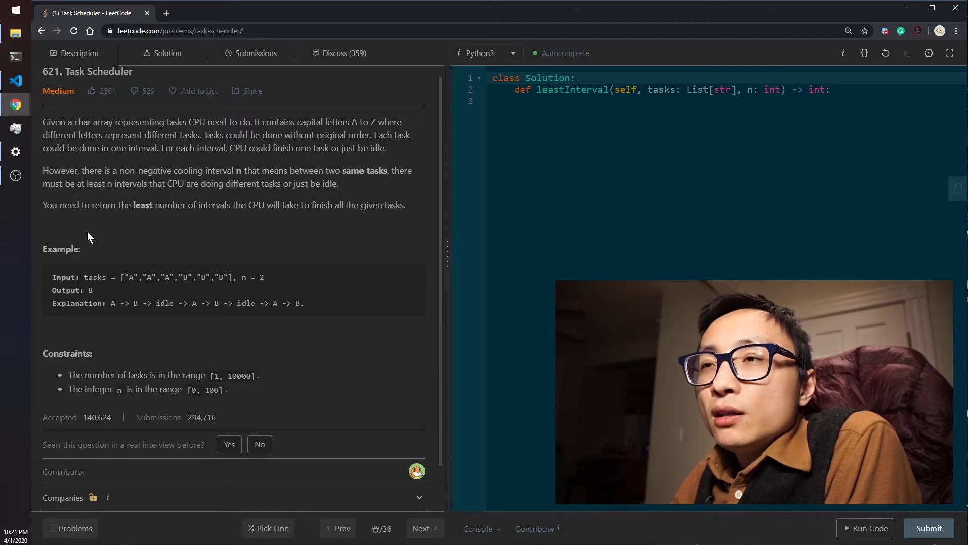
pyautogui.moveTo(246, 233)
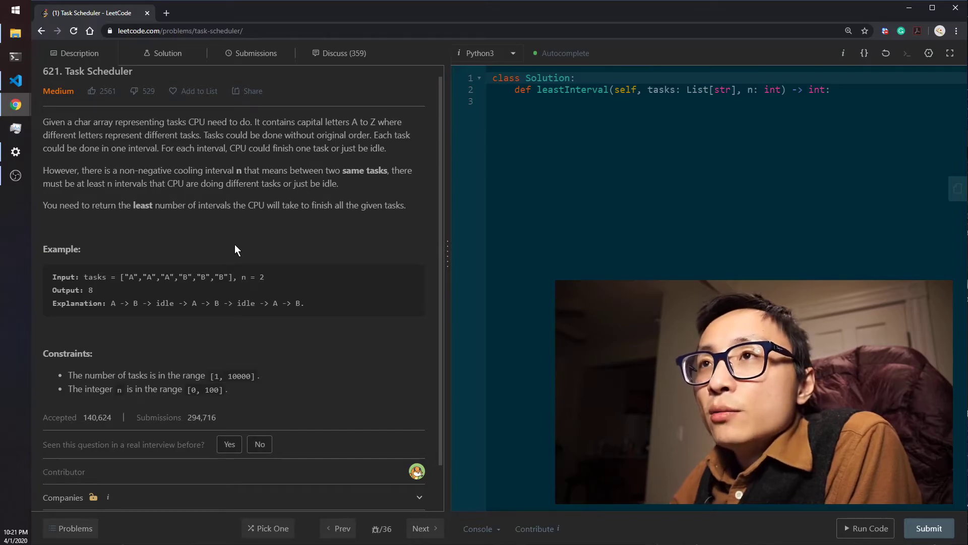
pyautogui.moveTo(235, 252)
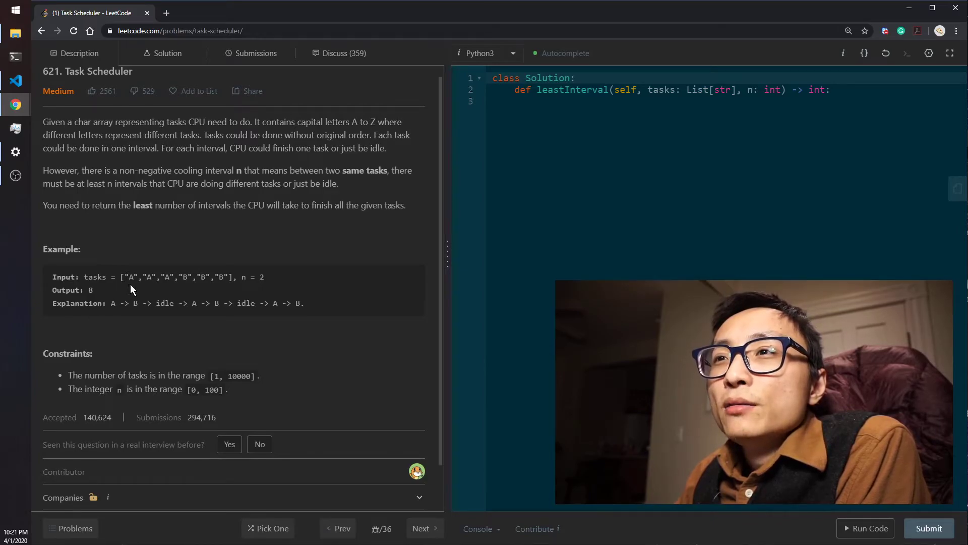
pyautogui.moveTo(128, 277); pyautogui.dragTo(224, 277)
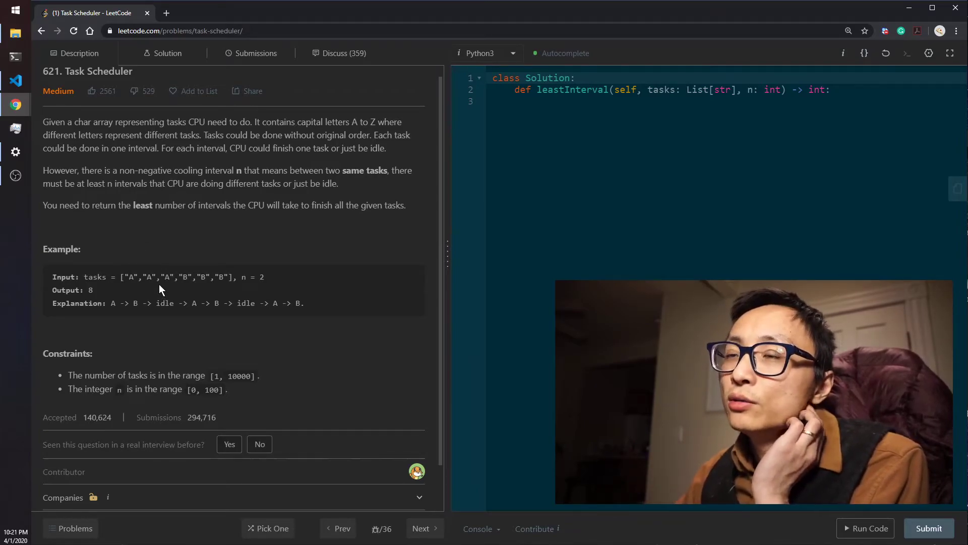
pyautogui.moveTo(134, 273)
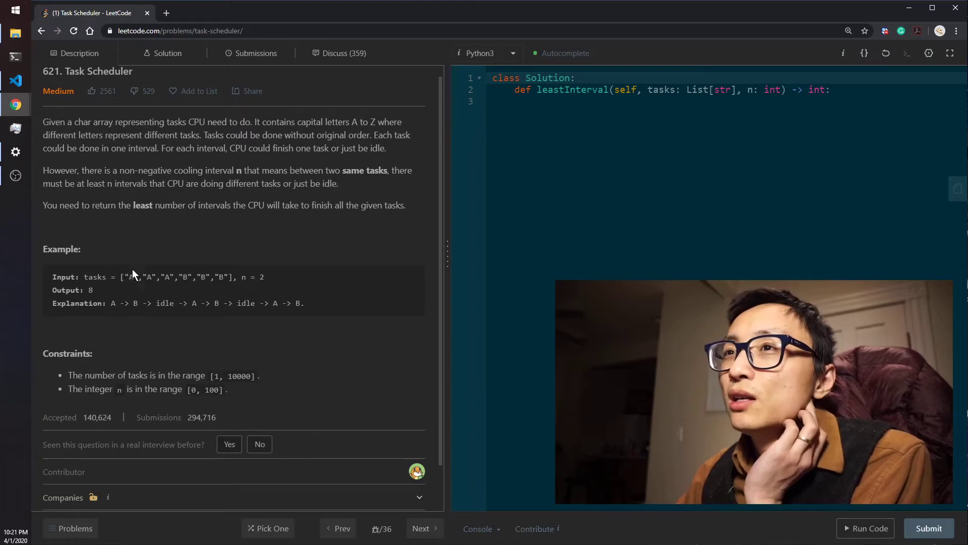
pyautogui.moveTo(199, 245)
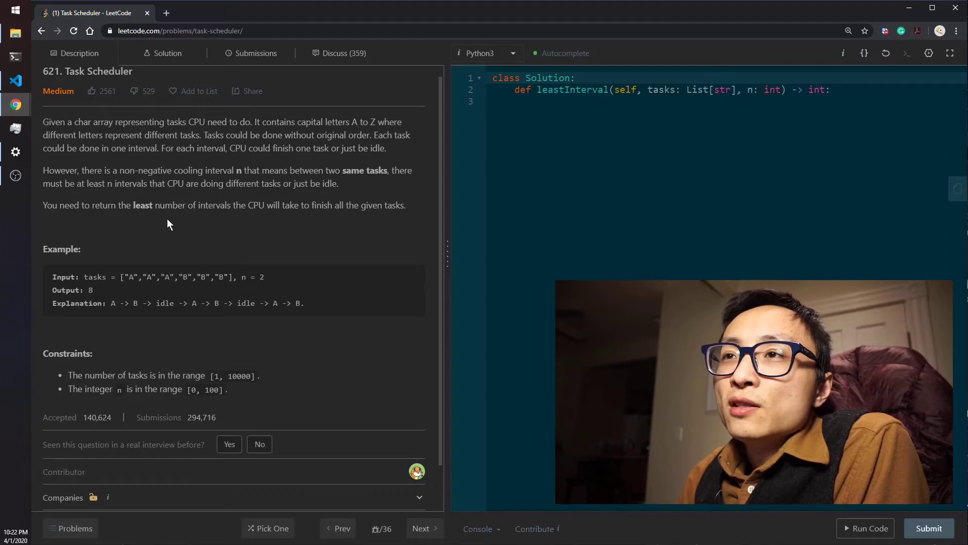
pyautogui.moveTo(127, 276); pyautogui.dragTo(197, 276)
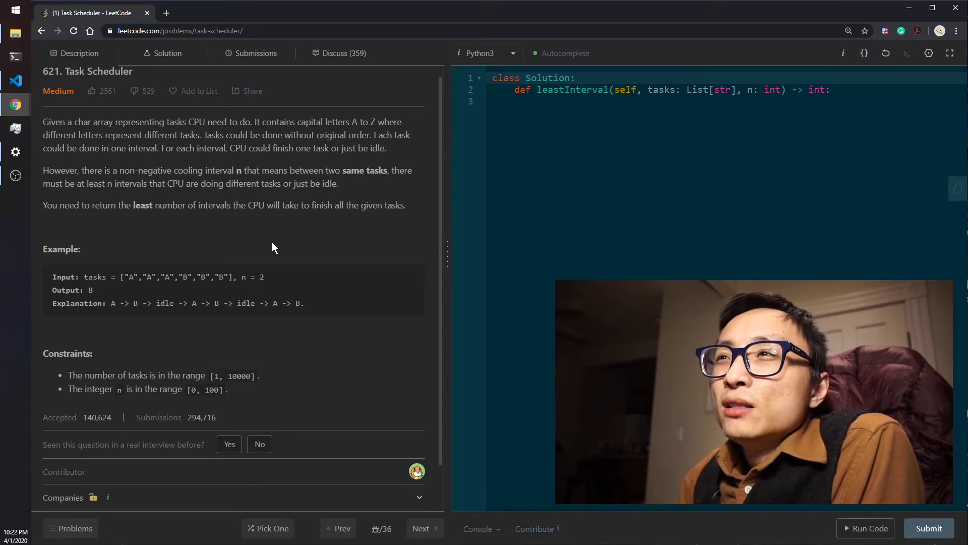
pyautogui.moveTo(254, 264)
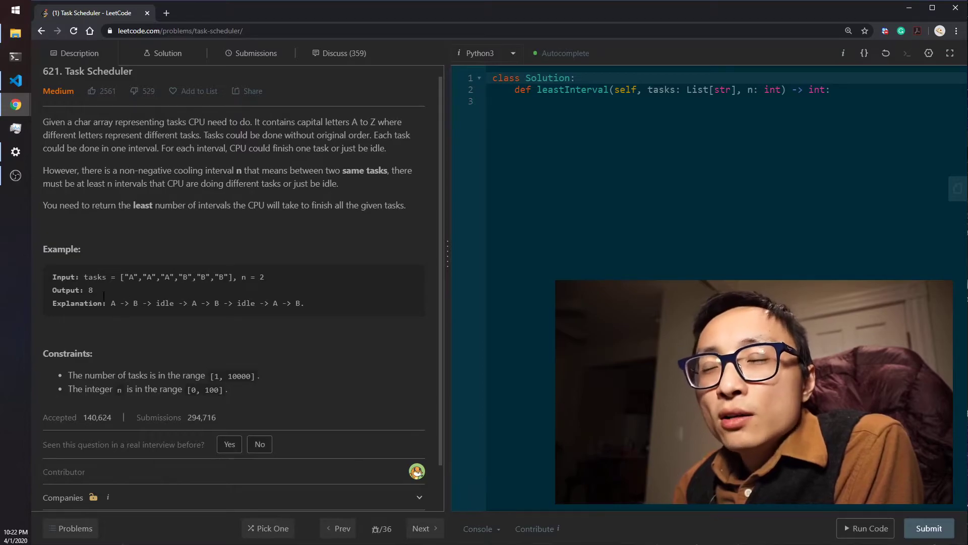
pyautogui.moveTo(103, 260)
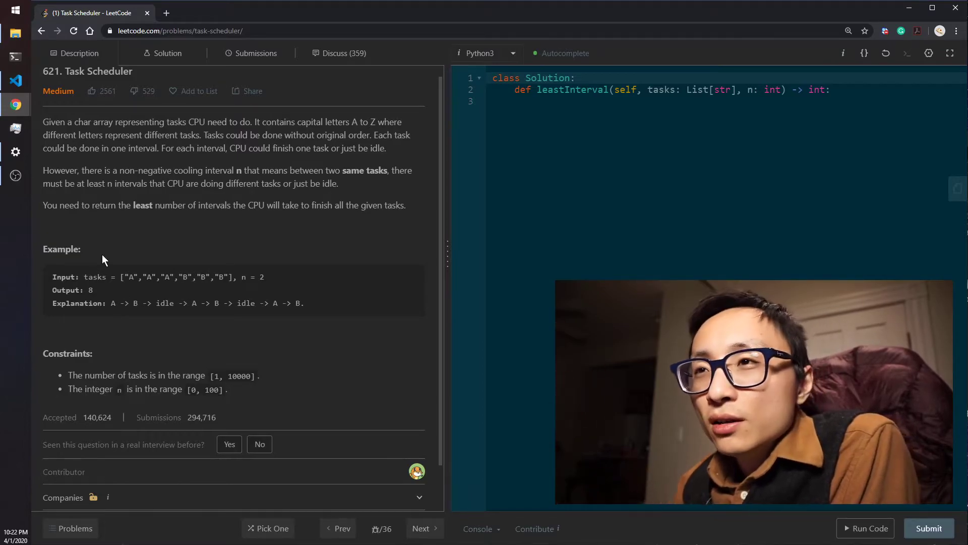
pyautogui.moveTo(112, 303); pyautogui.dragTo(286, 303)
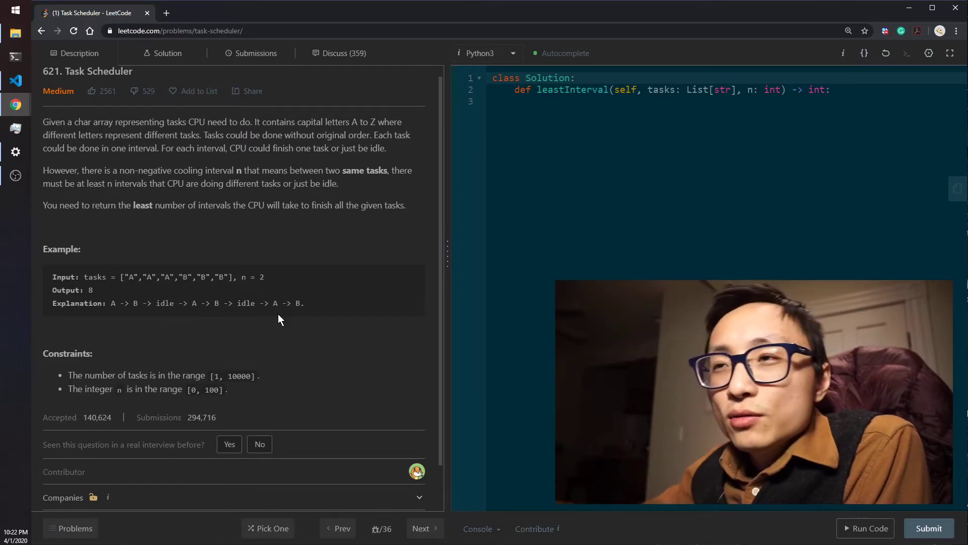
pyautogui.moveTo(137, 292)
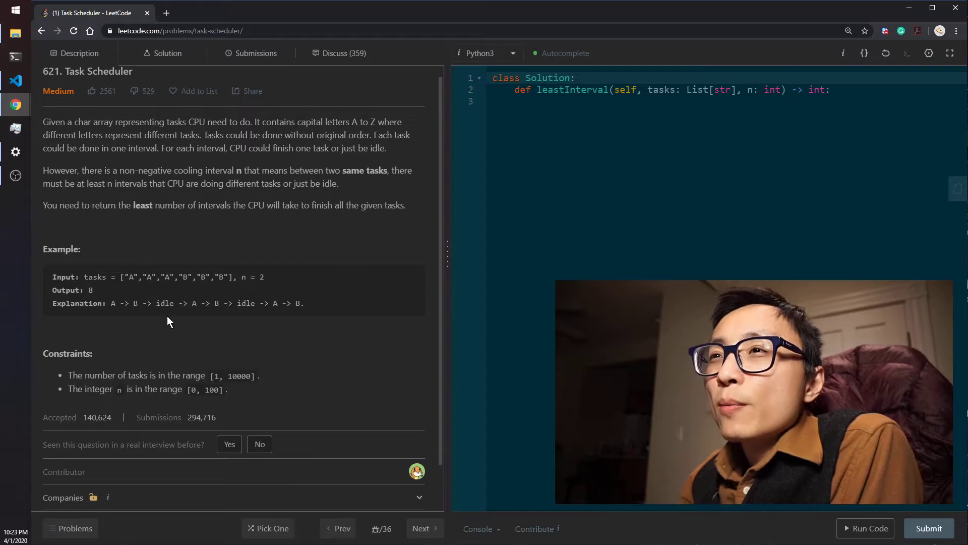
pyautogui.scroll(-3)
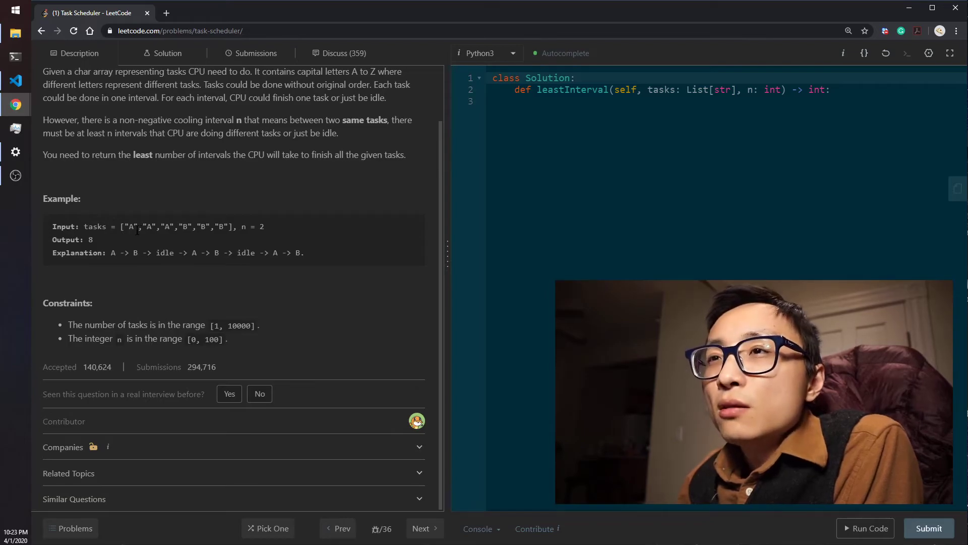
pyautogui.scroll(3)
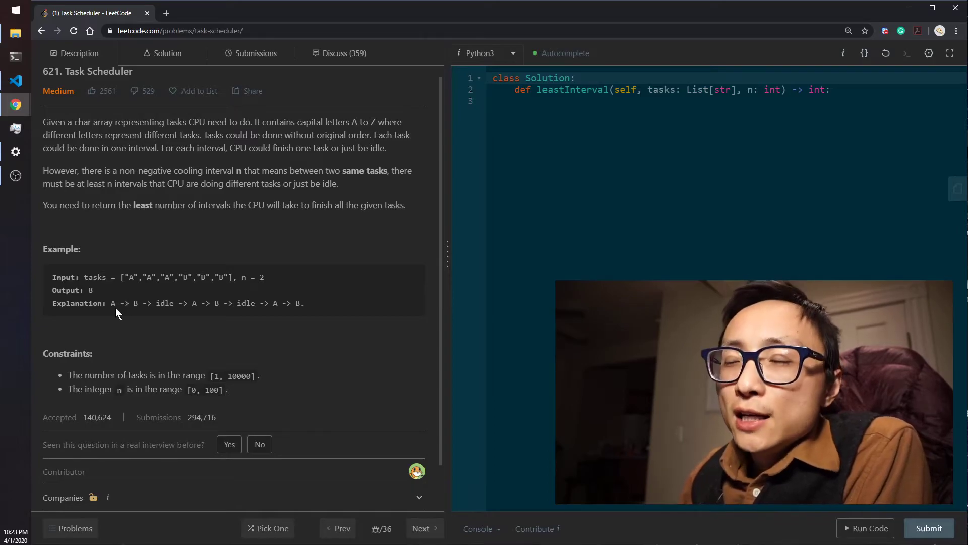
pyautogui.moveTo(175, 318)
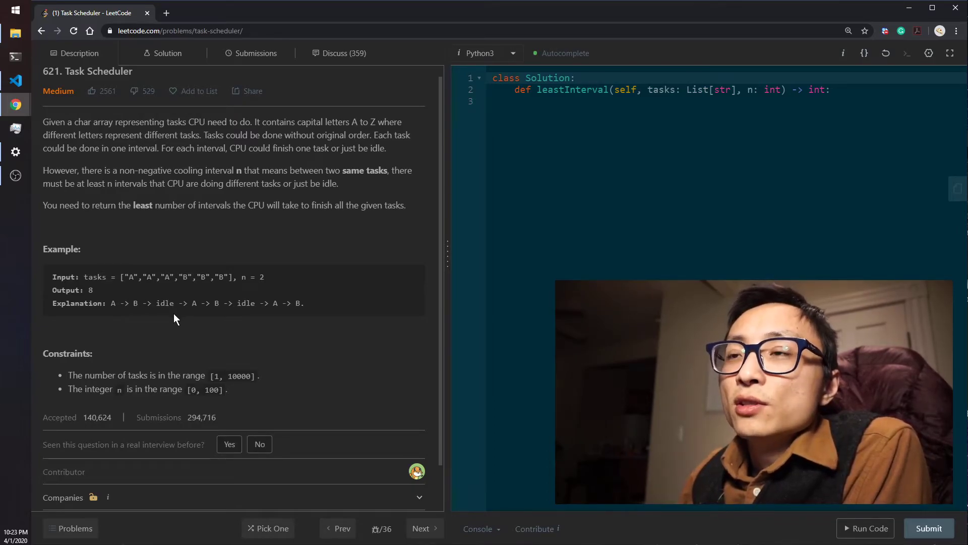
pyautogui.moveTo(112, 319)
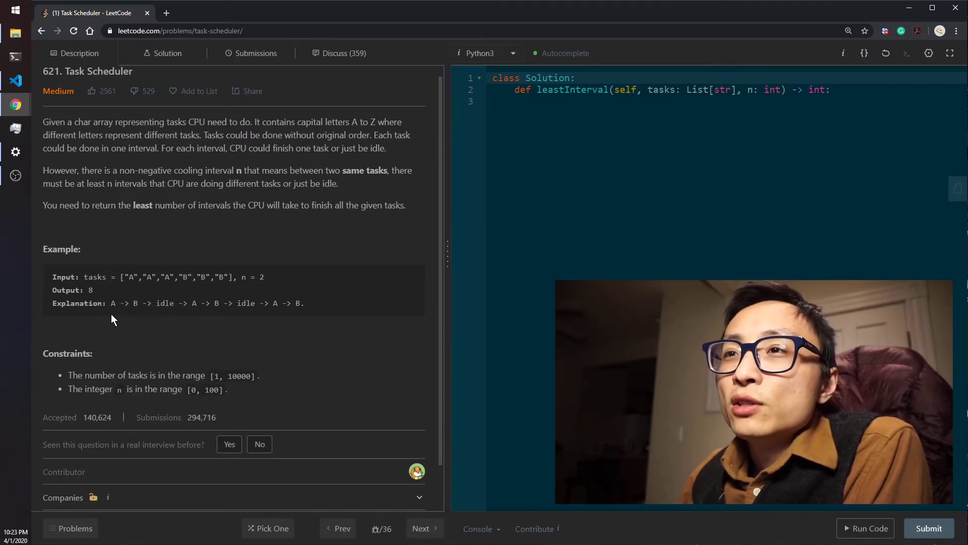
# Highlight the first A task, the three B tasks and the whole tasks list in the example.
pyautogui.doubleClick(112, 304)
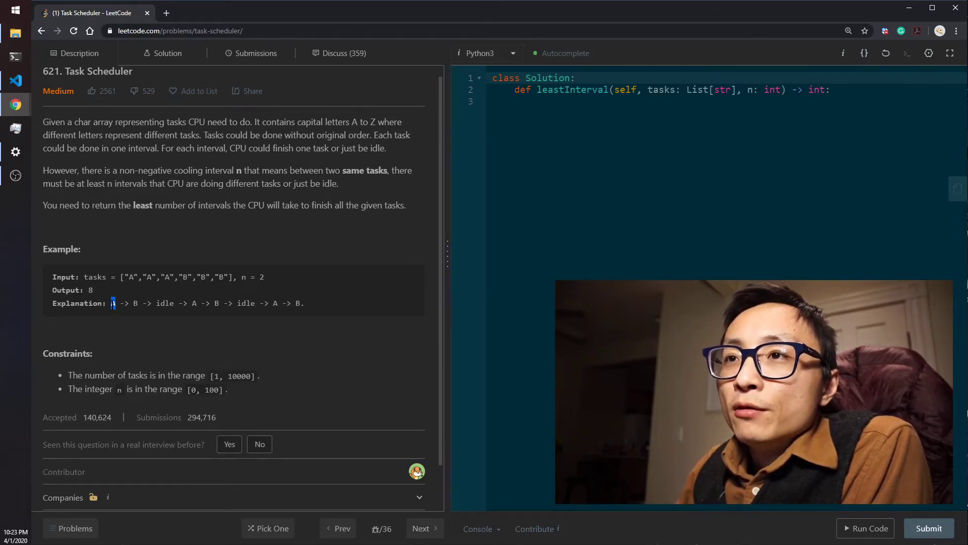
pyautogui.moveTo(130, 276); pyautogui.dragTo(175, 276)
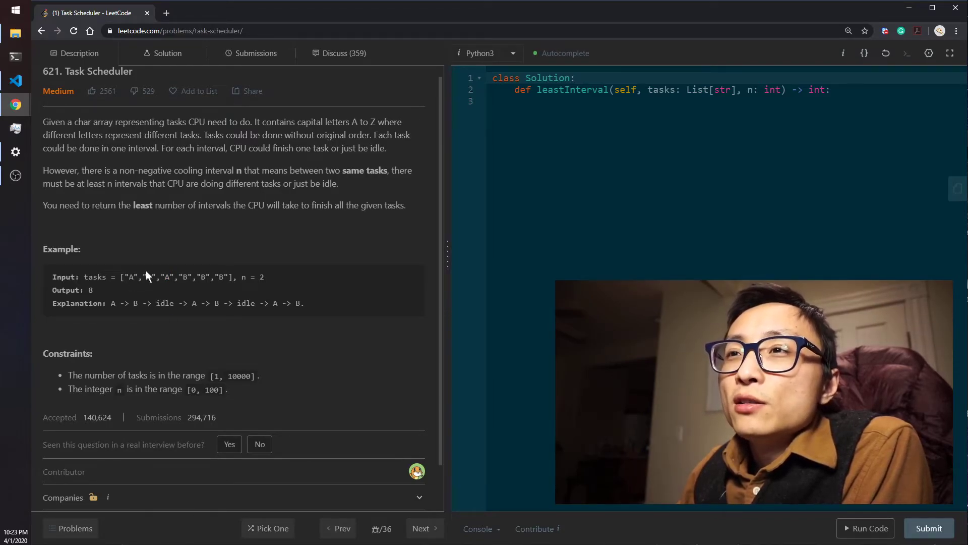
pyautogui.moveTo(126, 276); pyautogui.dragTo(172, 277)
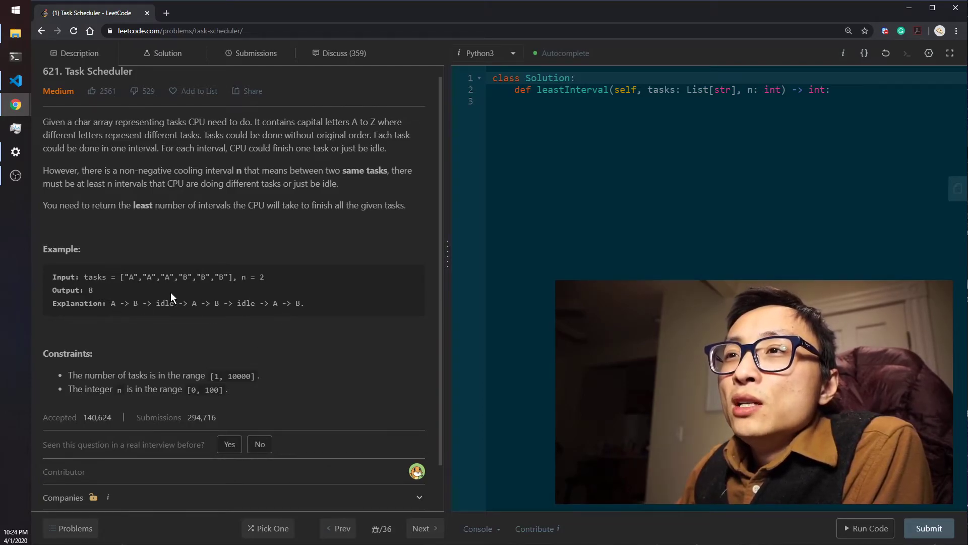
pyautogui.moveTo(130, 277); pyautogui.dragTo(175, 276)
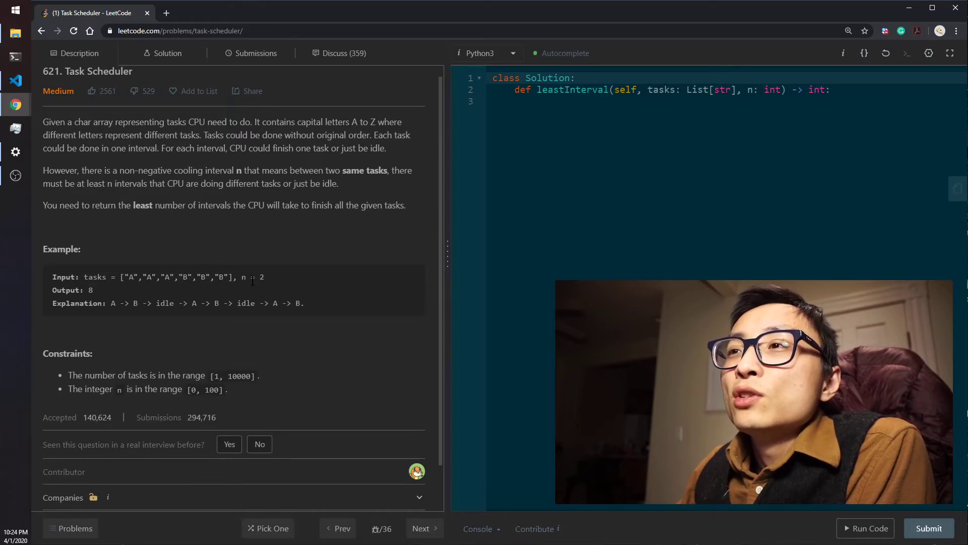
pyautogui.moveTo(264, 267)
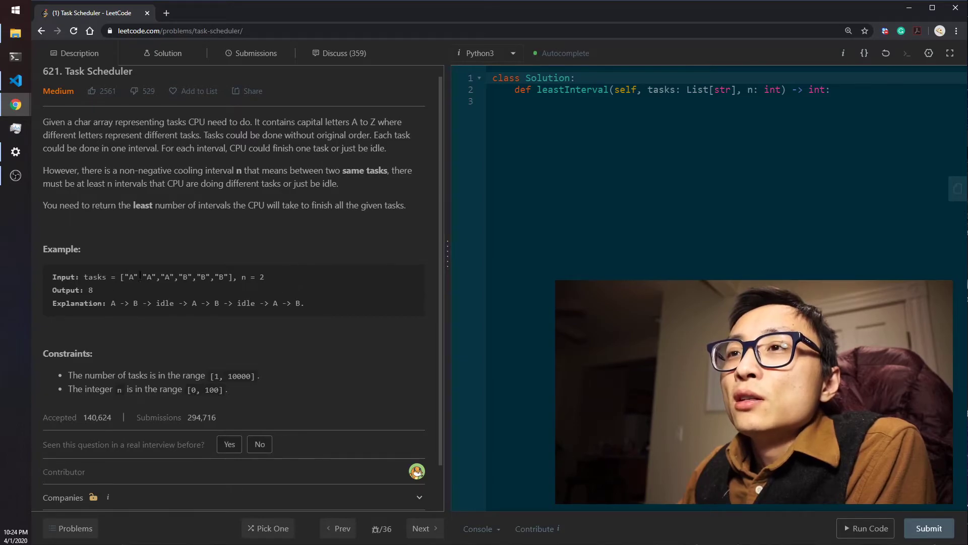
pyautogui.moveTo(179, 290)
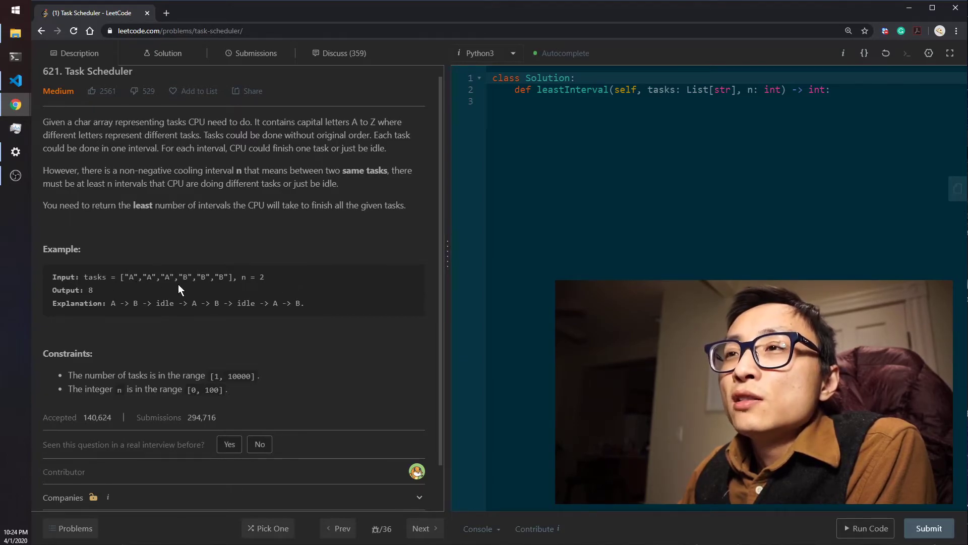
pyautogui.moveTo(273, 304); pyautogui.dragTo(304, 304)
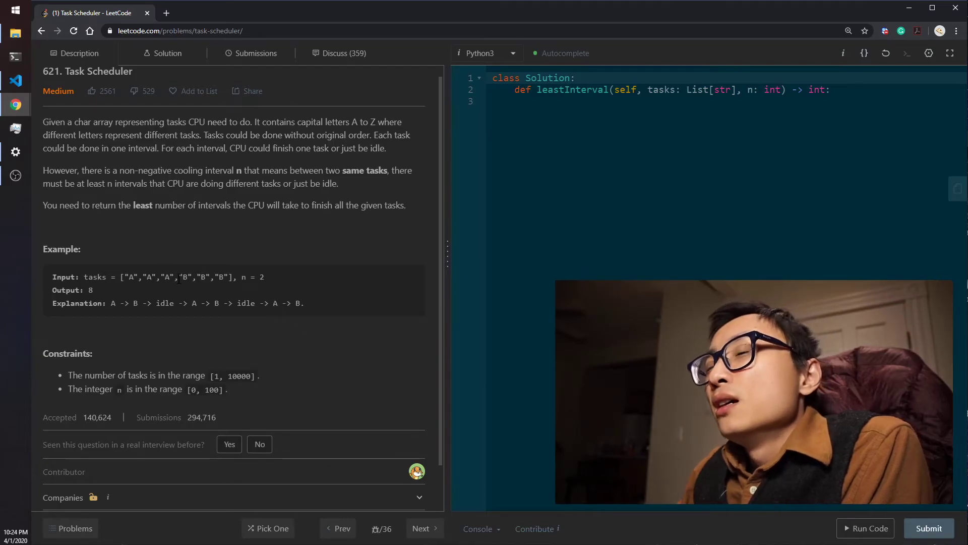
pyautogui.moveTo(182, 276); pyautogui.dragTo(227, 277)
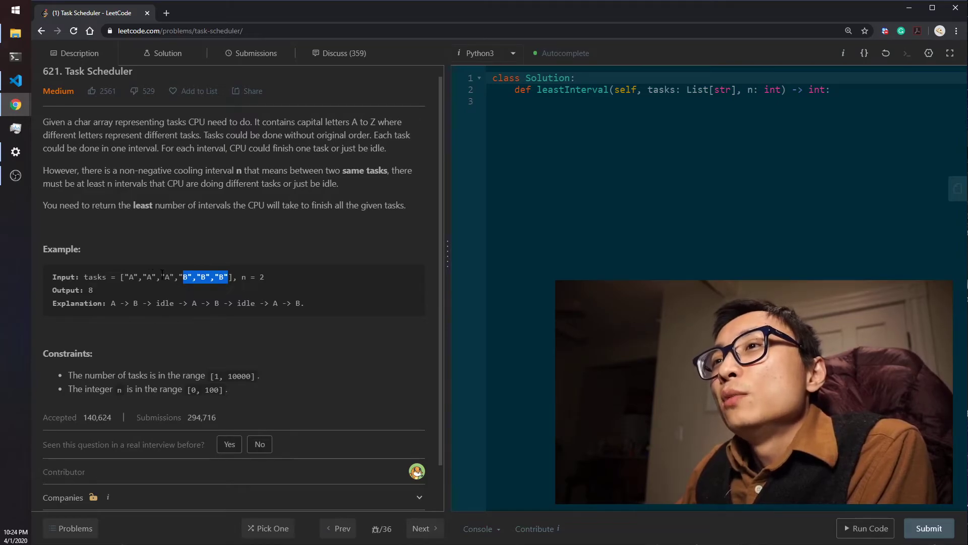
pyautogui.click(300, 303)
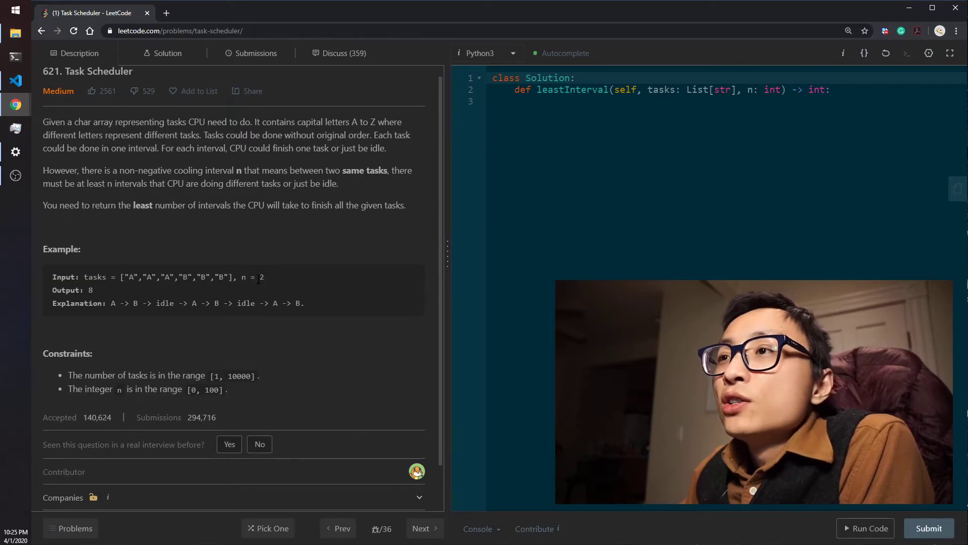
pyautogui.moveTo(274, 285)
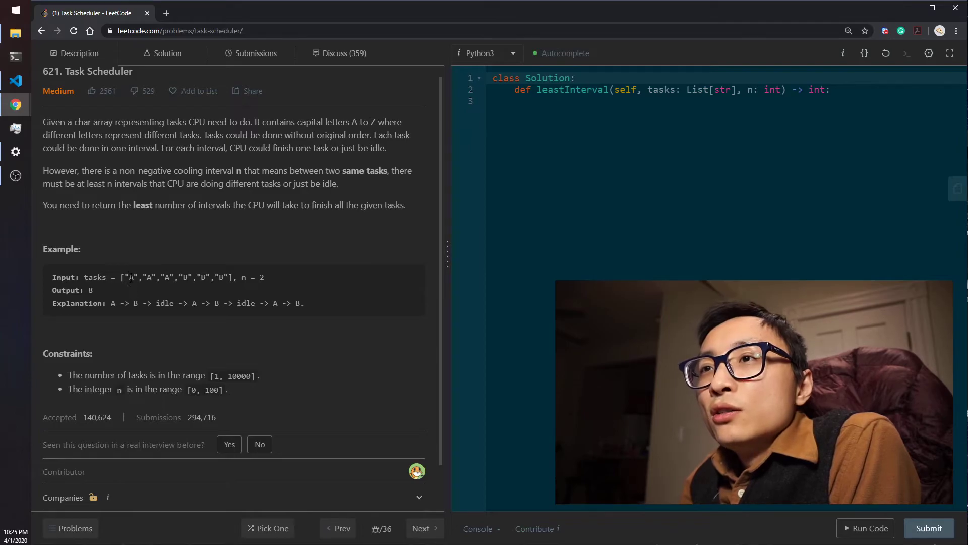
pyautogui.moveTo(242, 277); pyautogui.dragTo(265, 277)
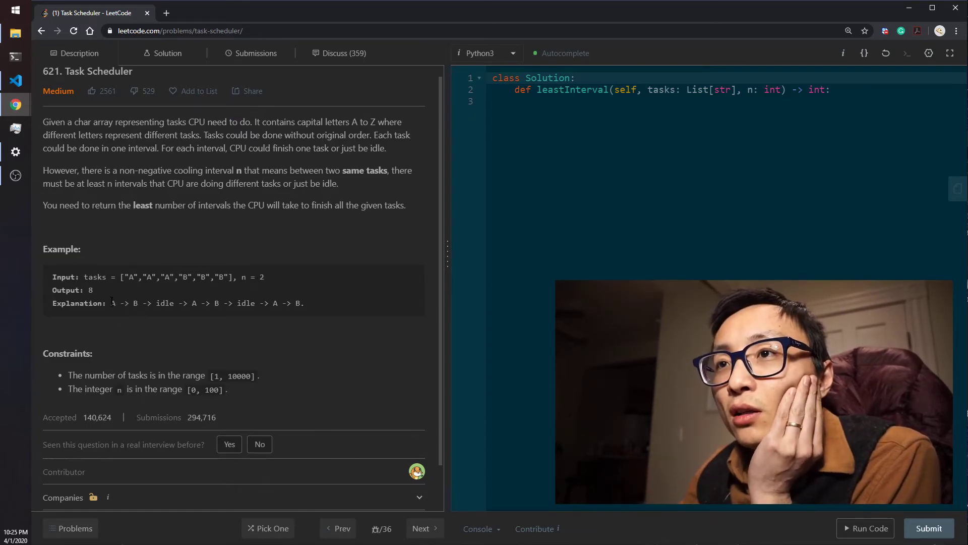
pyautogui.moveTo(119, 317)
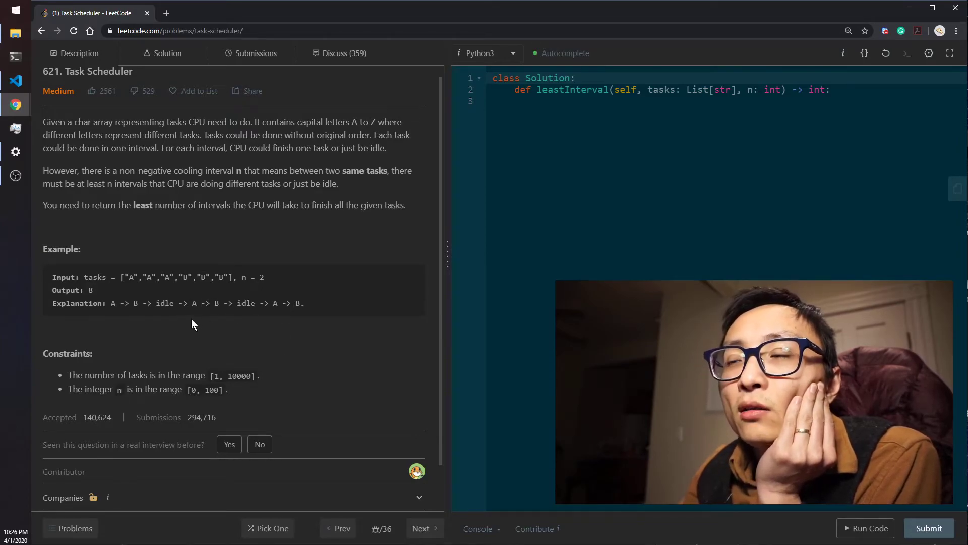
pyautogui.moveTo(285, 317)
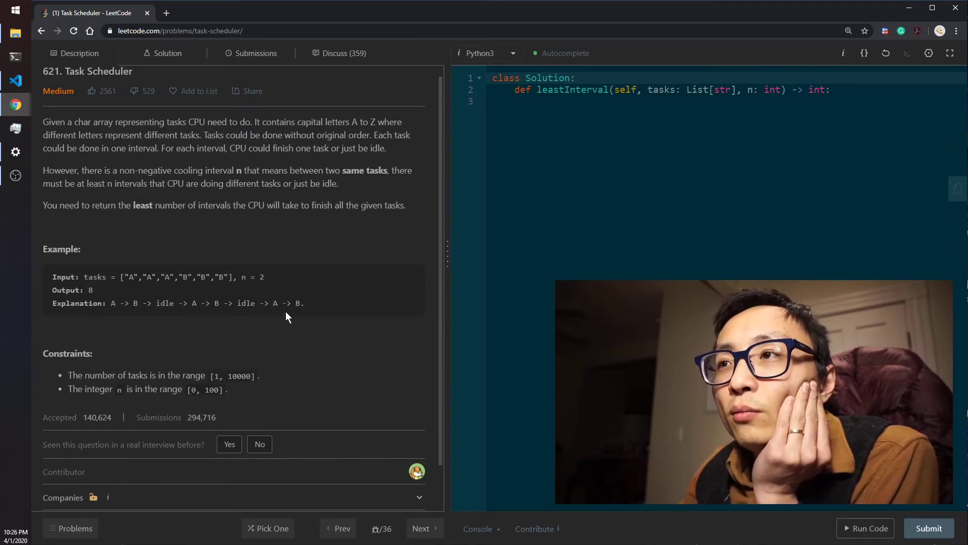
pyautogui.moveTo(516, 305)
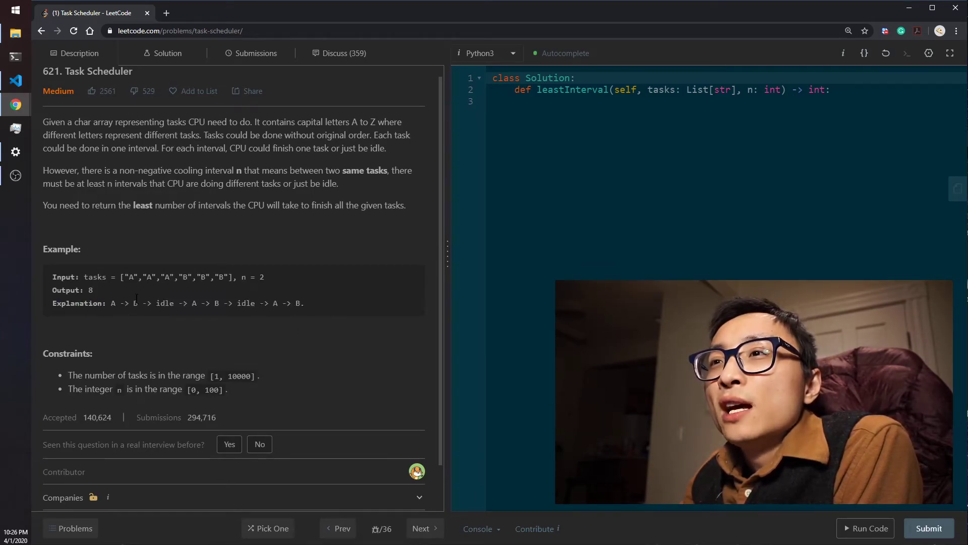
pyautogui.moveTo(122, 277); pyautogui.dragTo(233, 276)
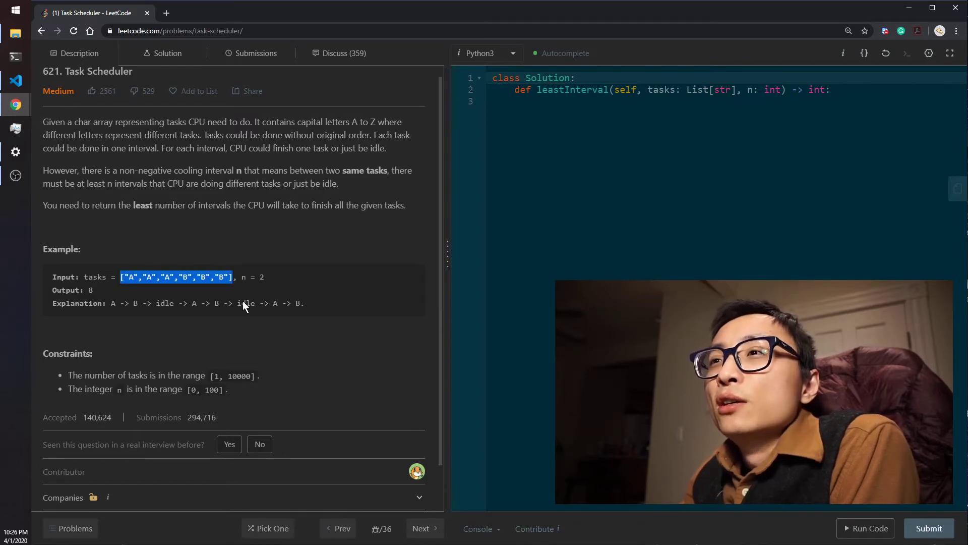
pyautogui.click(258, 327)
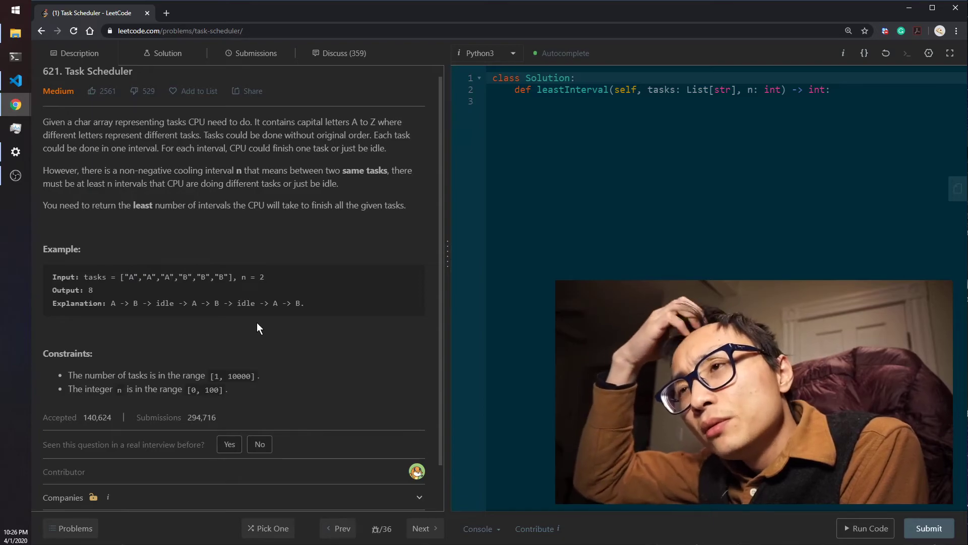
pyautogui.moveTo(195, 314)
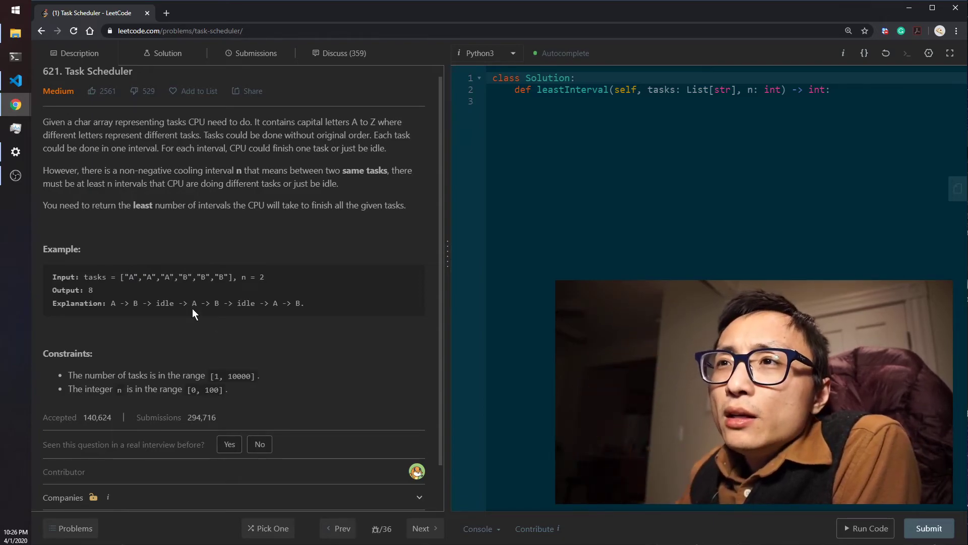
pyautogui.moveTo(184, 276); pyautogui.dragTo(227, 276)
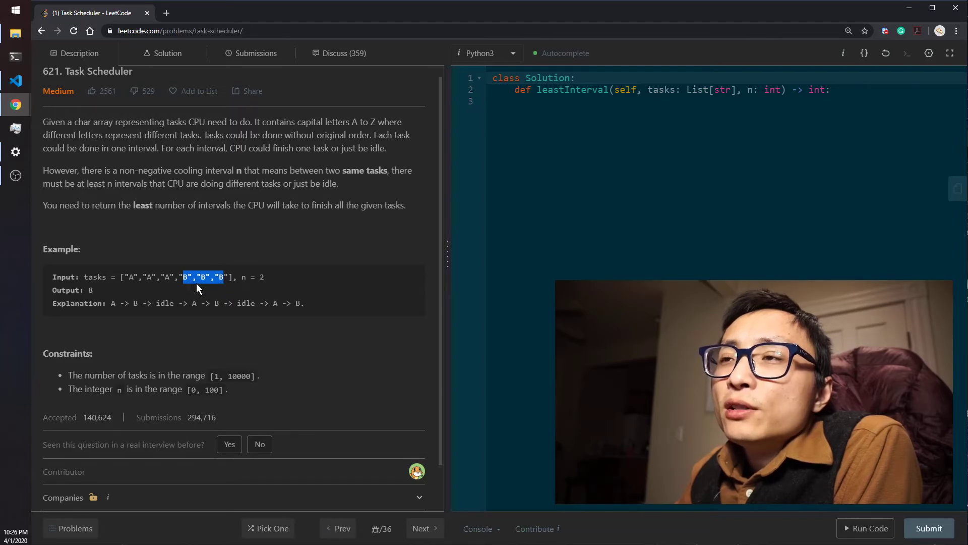
pyautogui.click(204, 276)
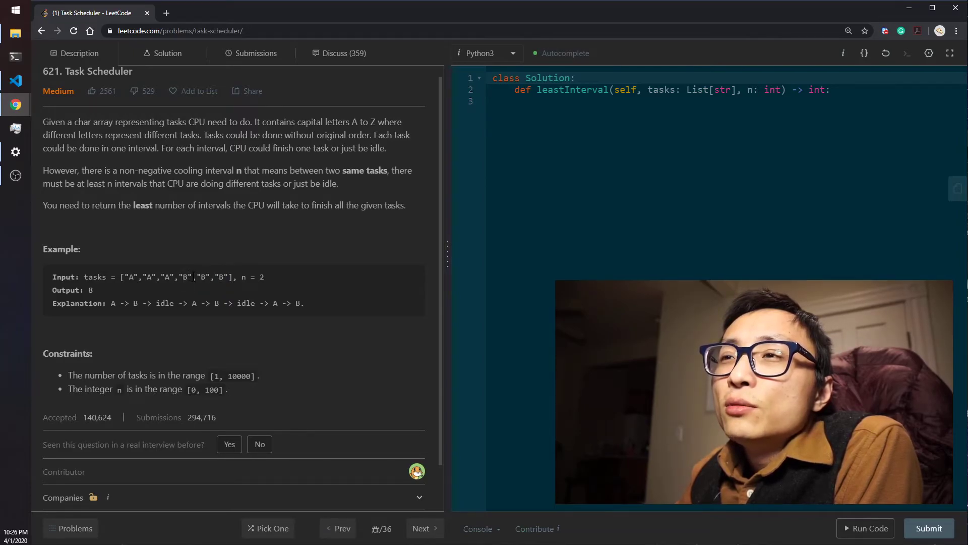
pyautogui.moveTo(127, 277); pyautogui.dragTo(239, 277)
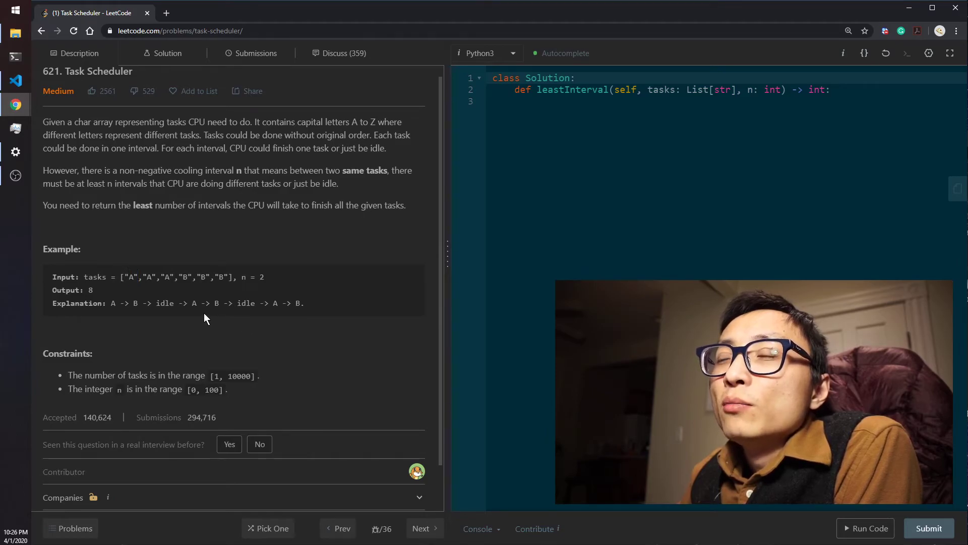
pyautogui.moveTo(188, 303); pyautogui.dragTo(255, 302)
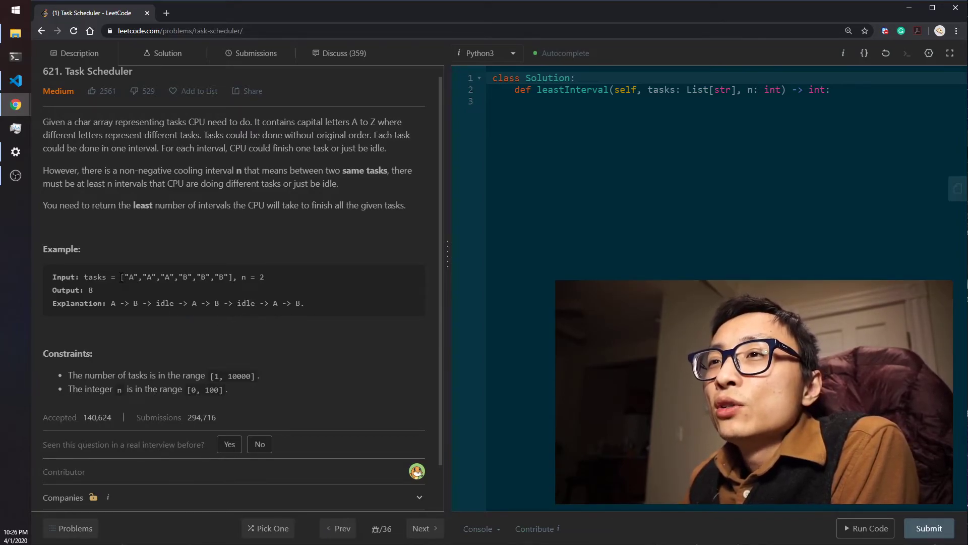
pyautogui.moveTo(122, 276); pyautogui.dragTo(227, 276)
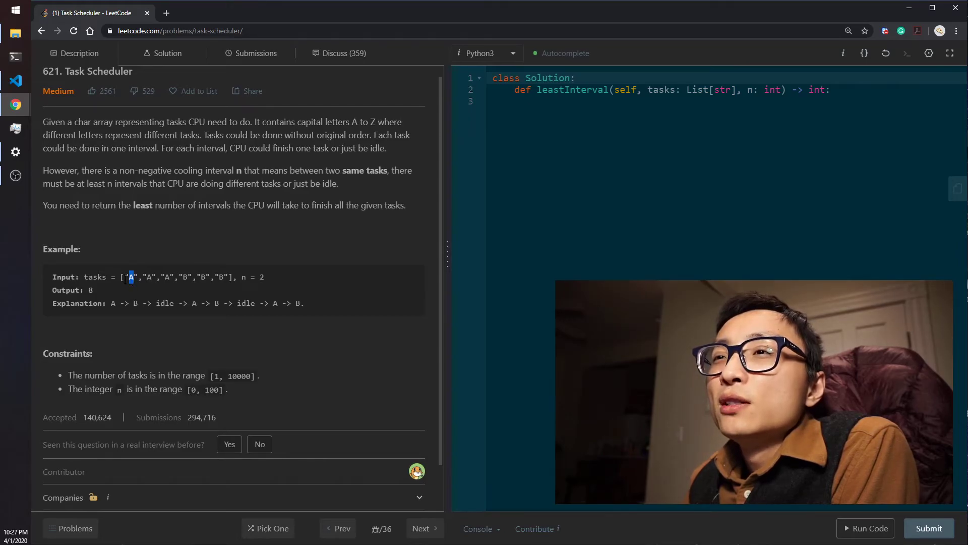
pyautogui.moveTo(112, 315)
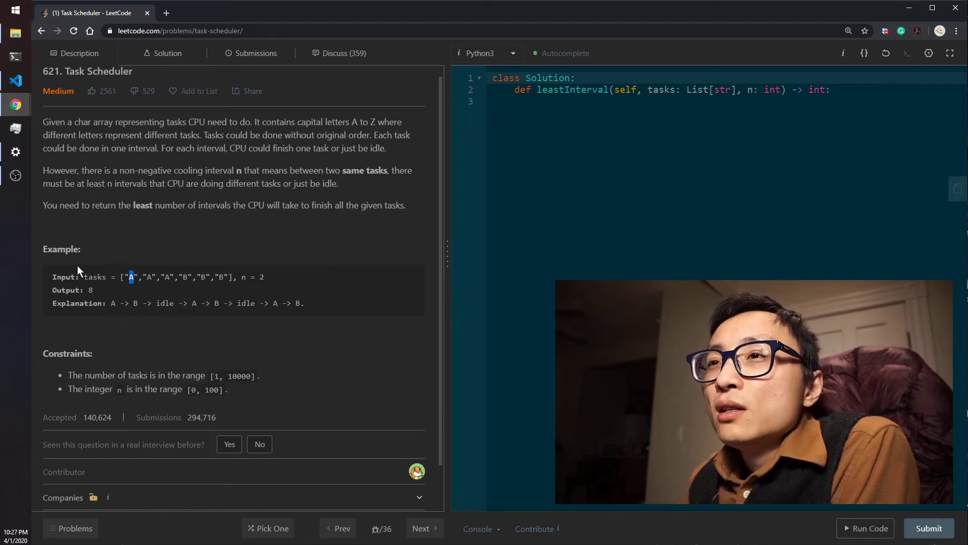
pyautogui.moveTo(131, 276); pyautogui.dragTo(253, 277)
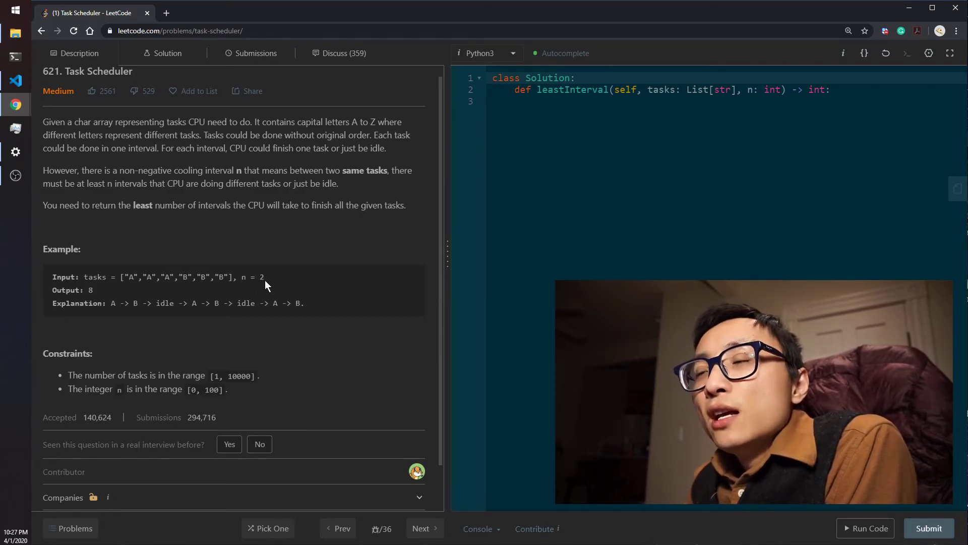
pyautogui.moveTo(119, 313)
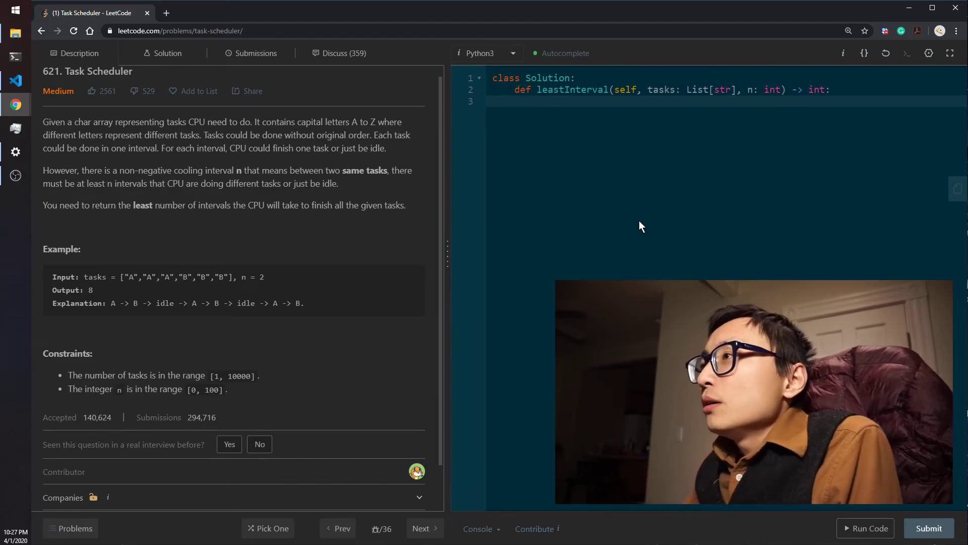
# Write task_counts = collections.Counter(tasks) as the first solution line.
pyautogui.write('task_c')
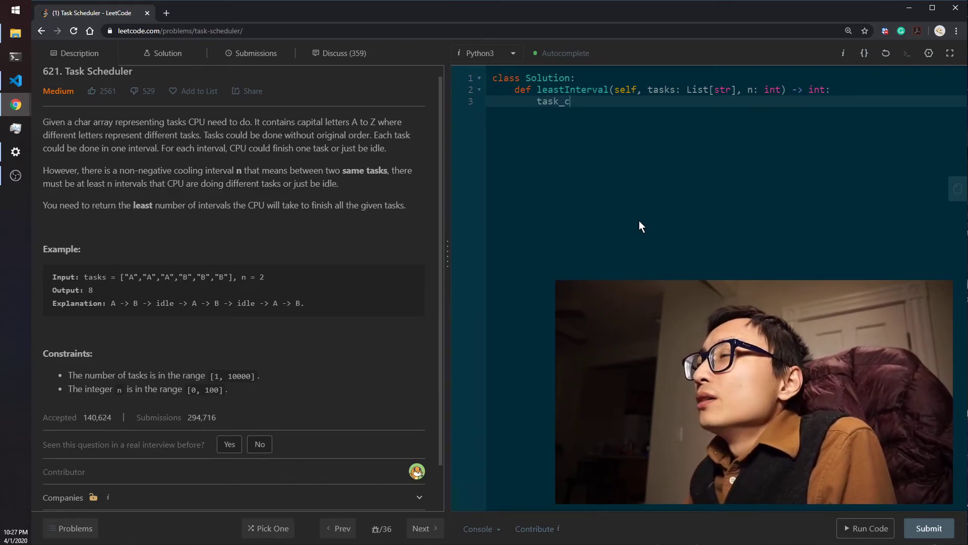
pyautogui.write('ounts =')
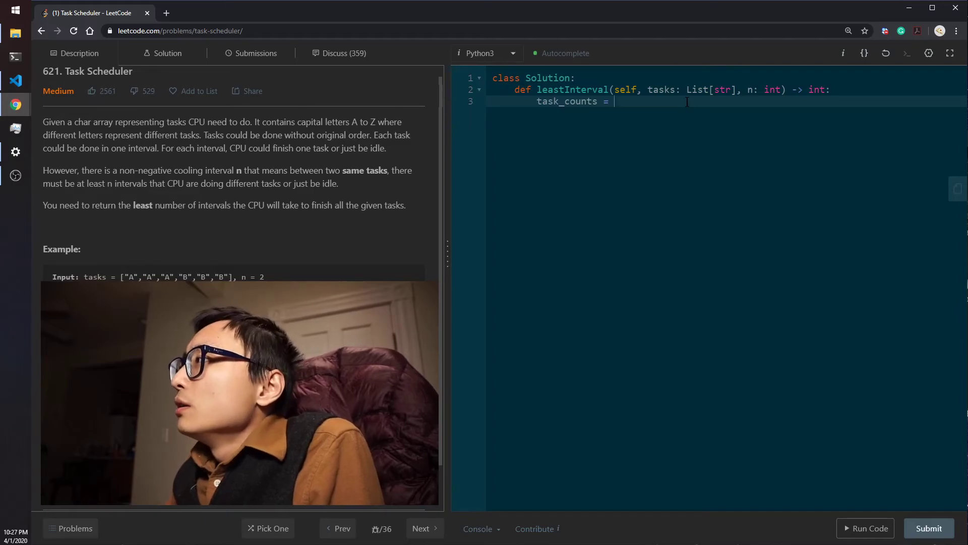
pyautogui.write('collections.Counter(')
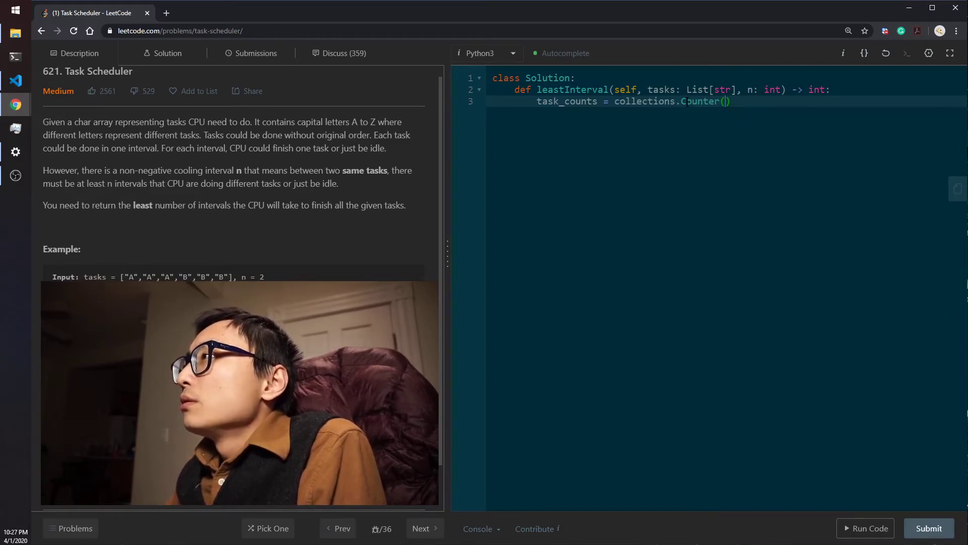
pyautogui.write('tasks')
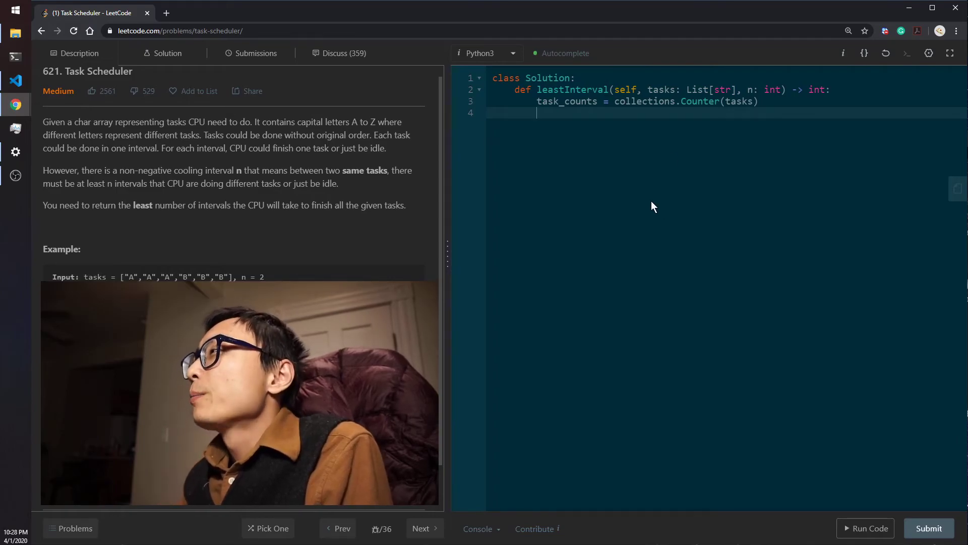
# Write max_freq = max(task_counts.values()) and start a new line.
pyautogui.write('max_')
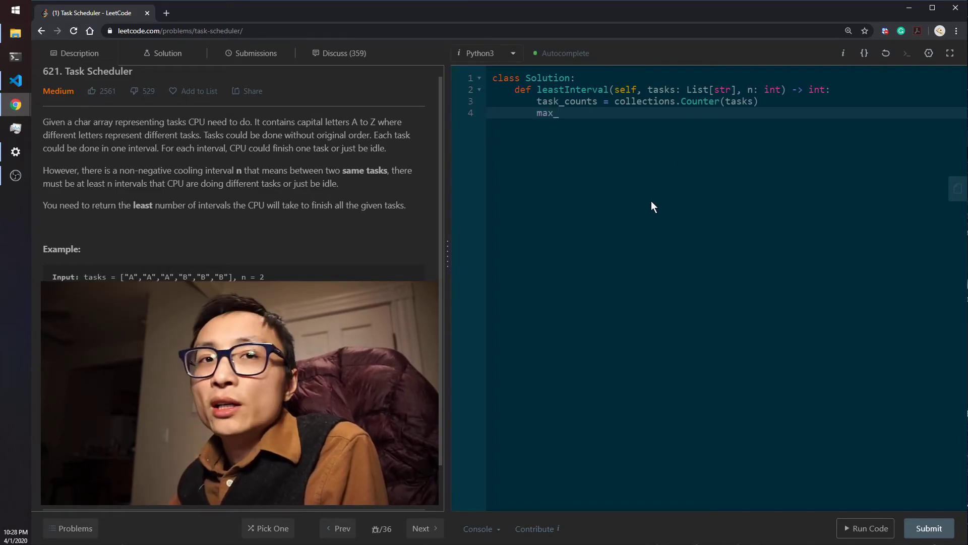
pyautogui.write('fere')
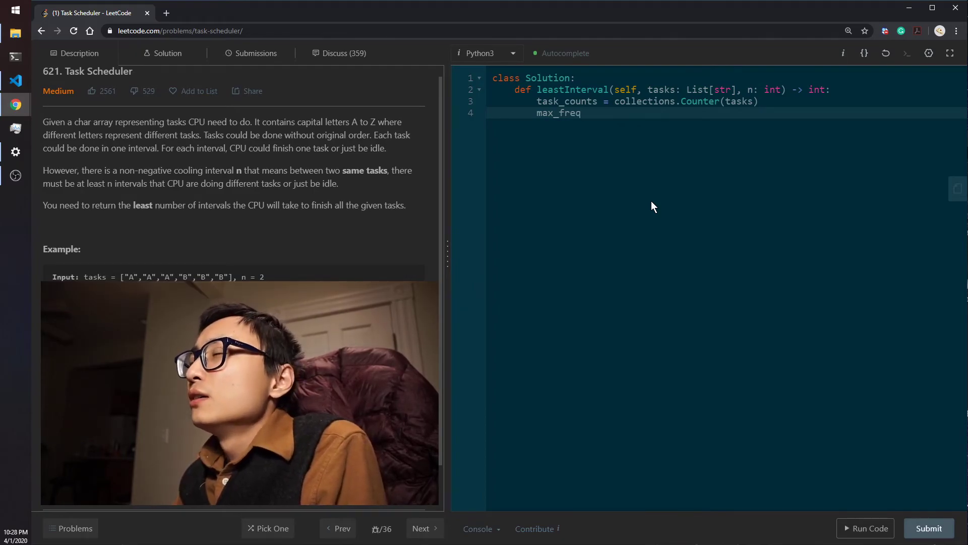
pyautogui.write('= max')
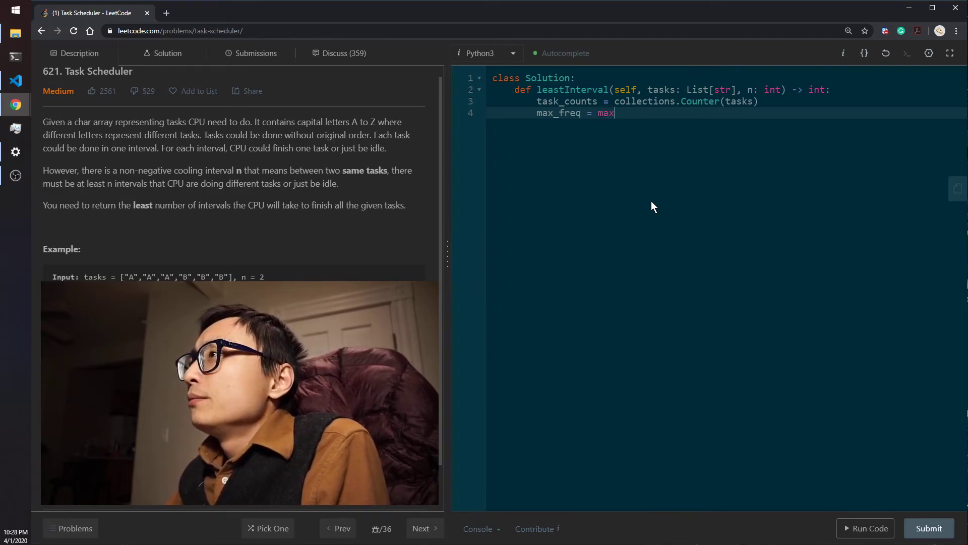
pyautogui.write('()')
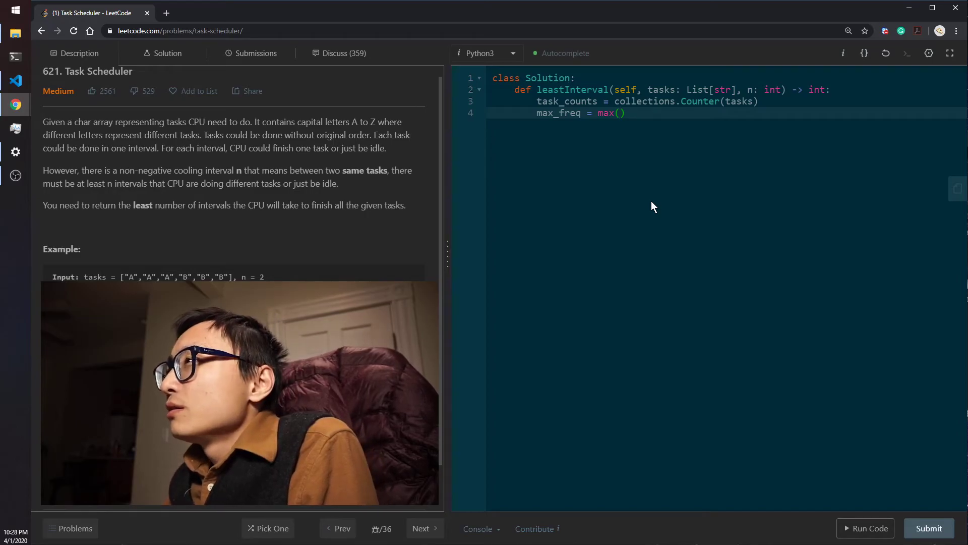
pyautogui.write('task_count')
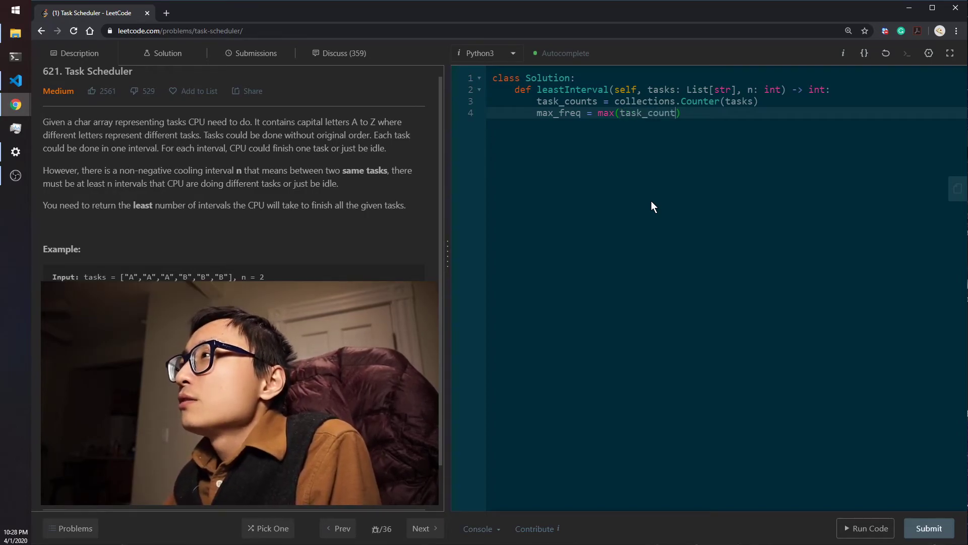
pyautogui.write('.values()')
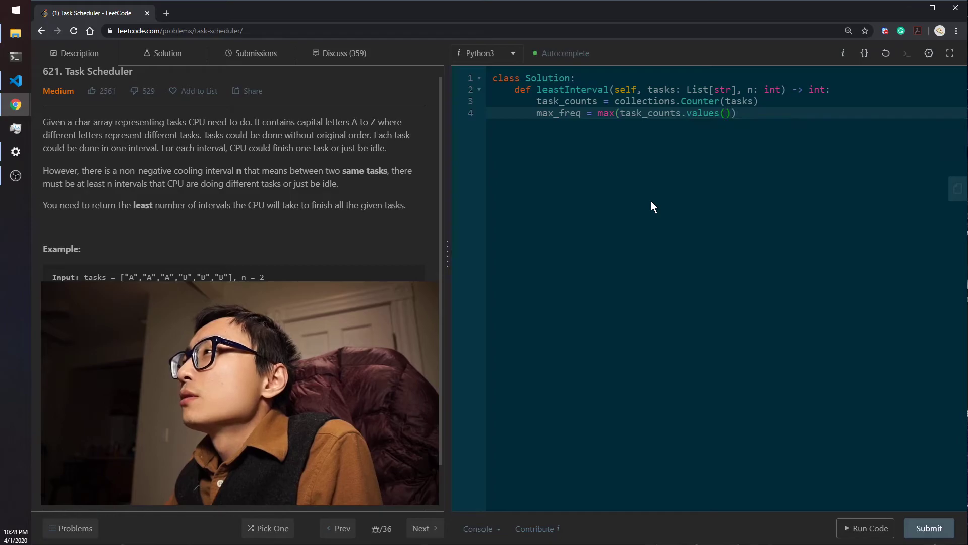
pyautogui.press('enter')
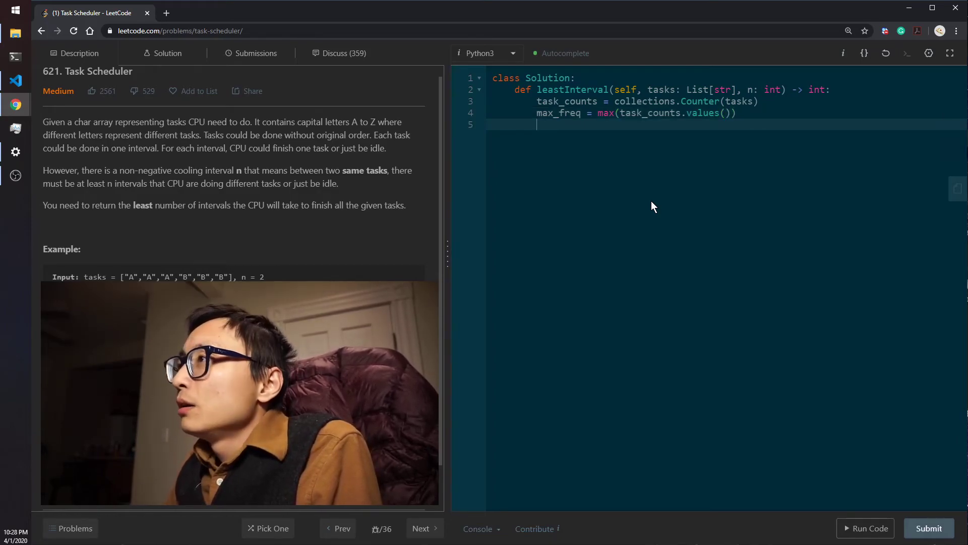
# Write num_max_freq_tasks = list(task_counts.values()).count(max_freq).
pyautogui.write('num')
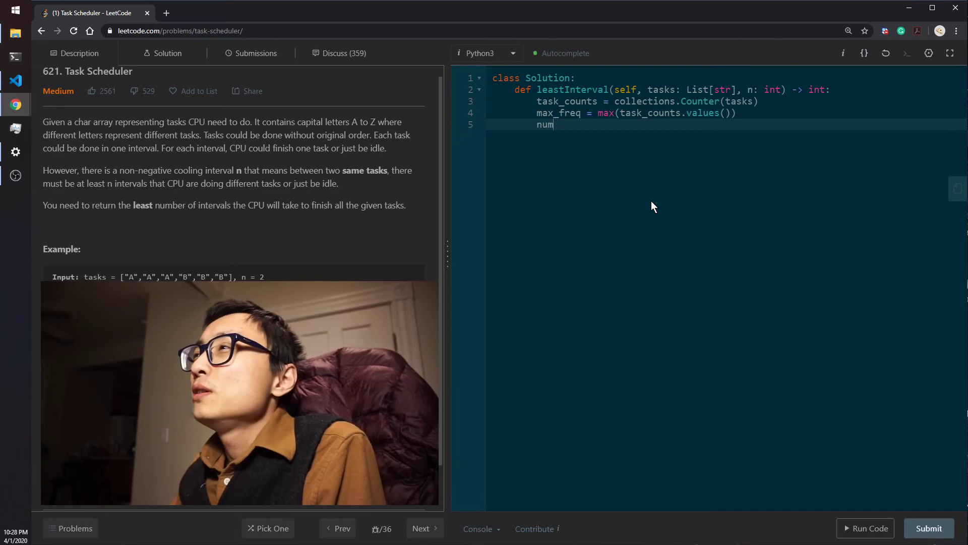
pyautogui.write('_')
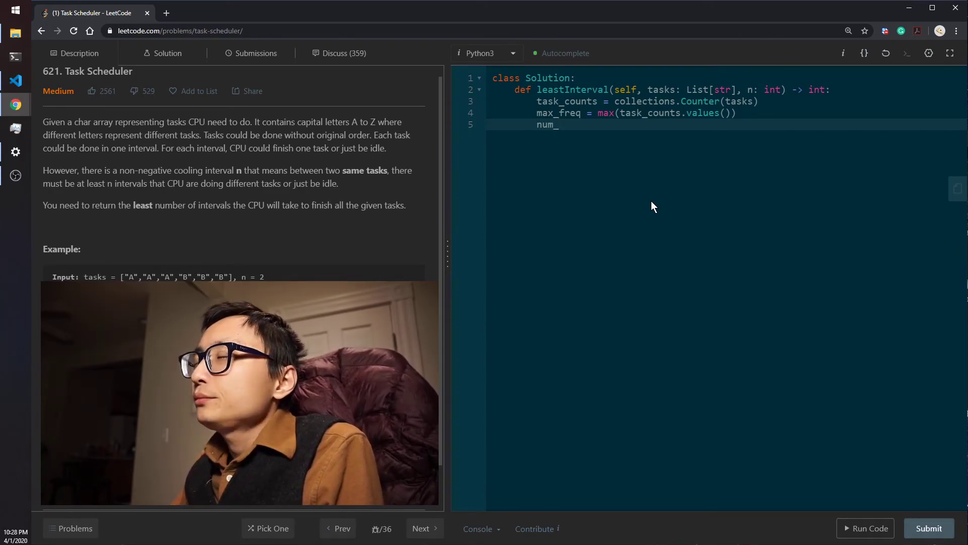
pyautogui.write('mx_')
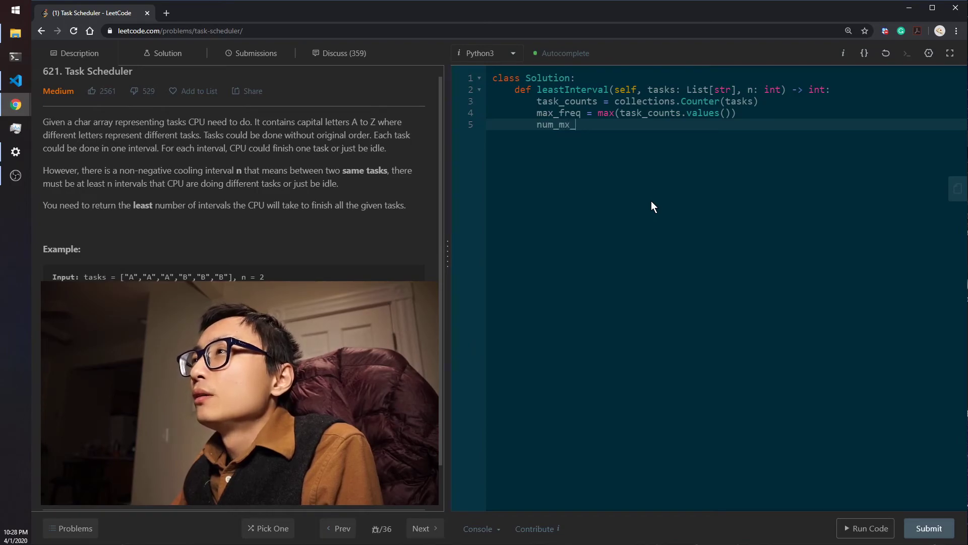
pyautogui.write('+')
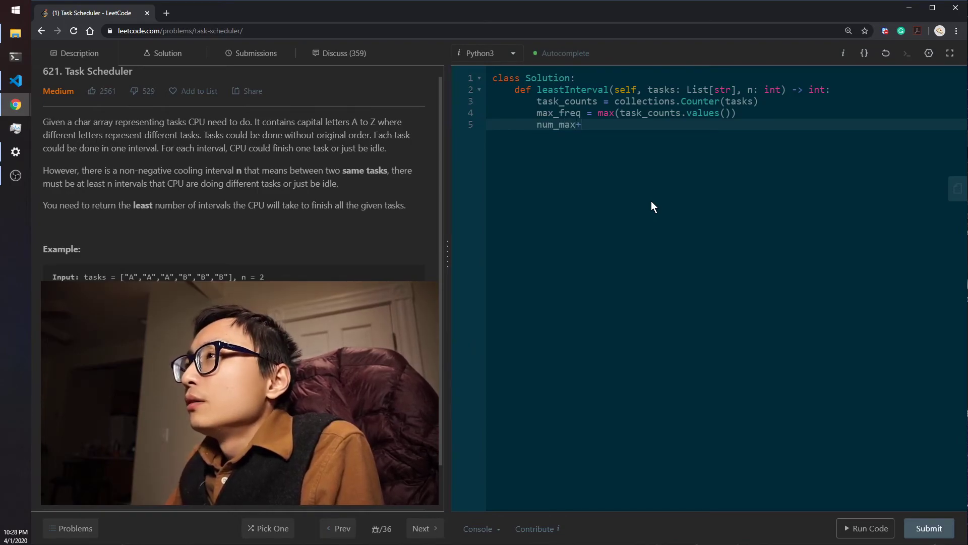
pyautogui.write('_')
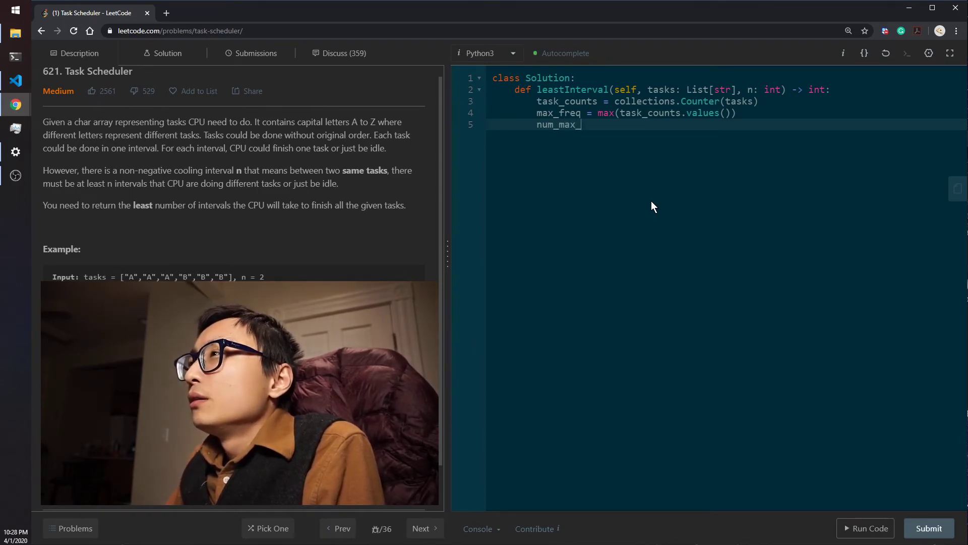
pyautogui.write('freq_tasks')
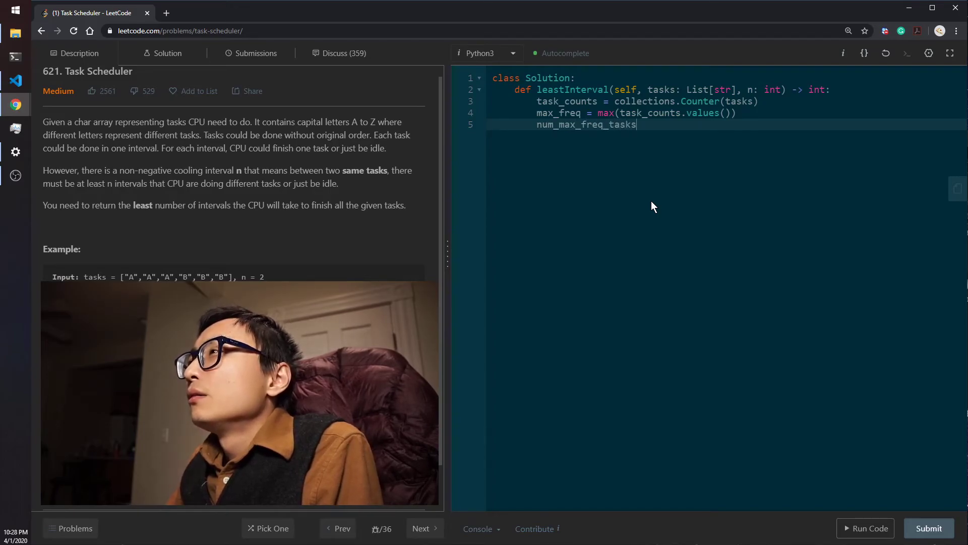
pyautogui.write('= list')
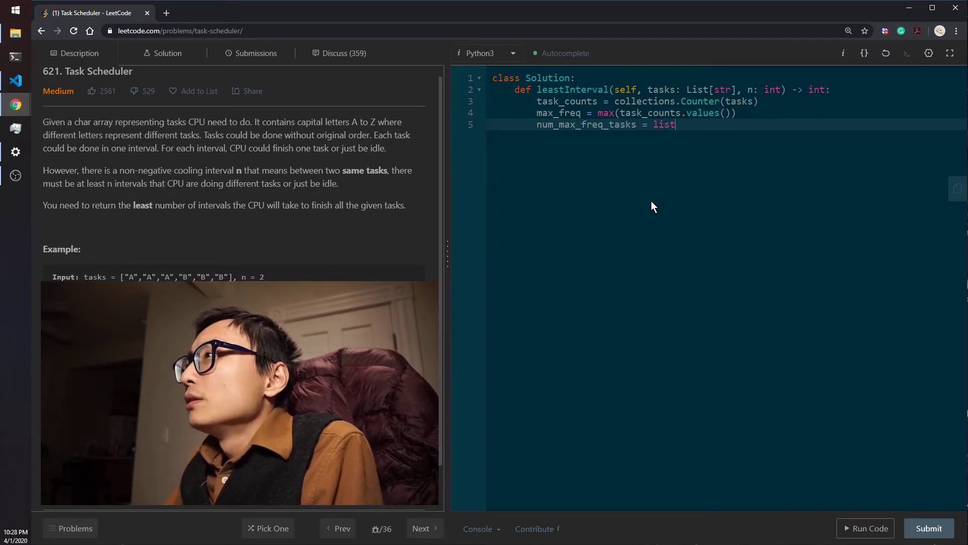
pyautogui.write('(task_counts.')
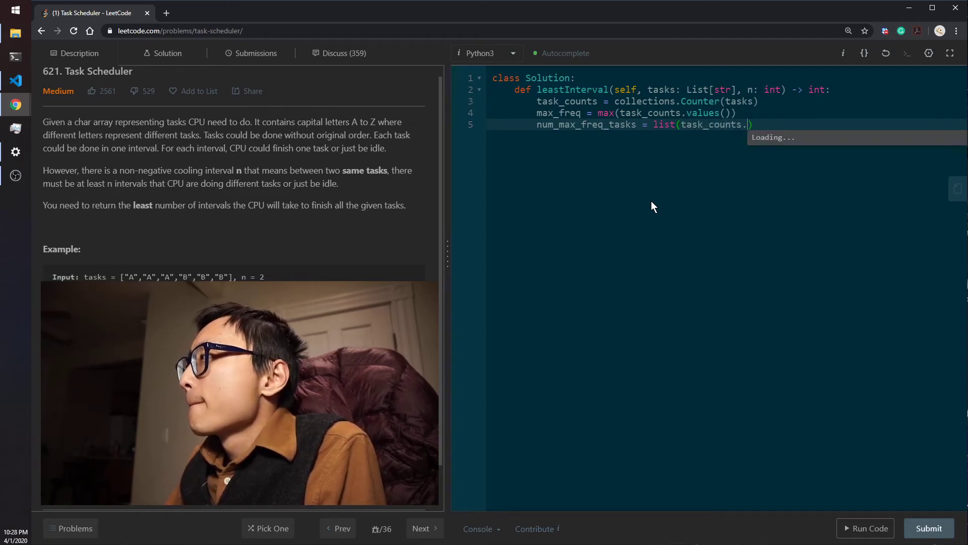
pyautogui.write('values())')
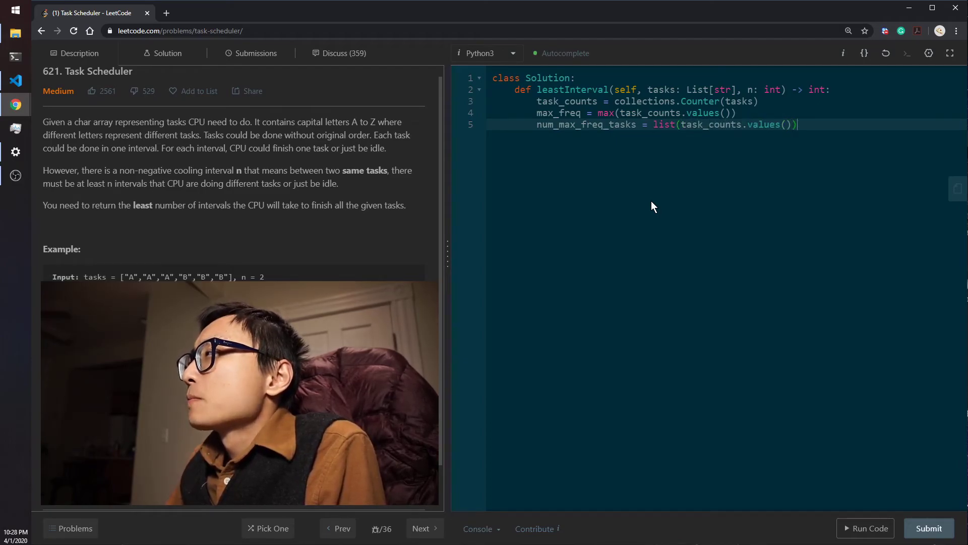
pyautogui.write('.count()')
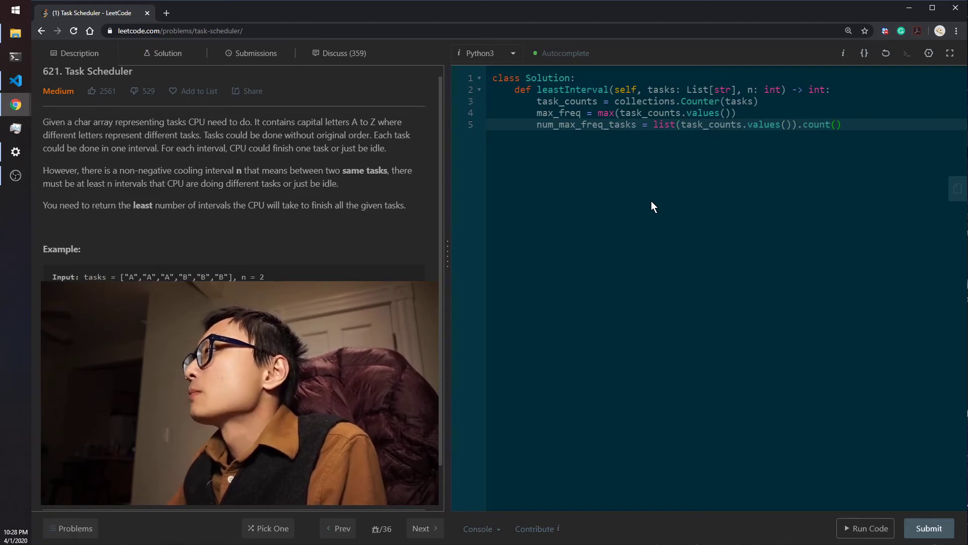
pyautogui.write('max_freq')
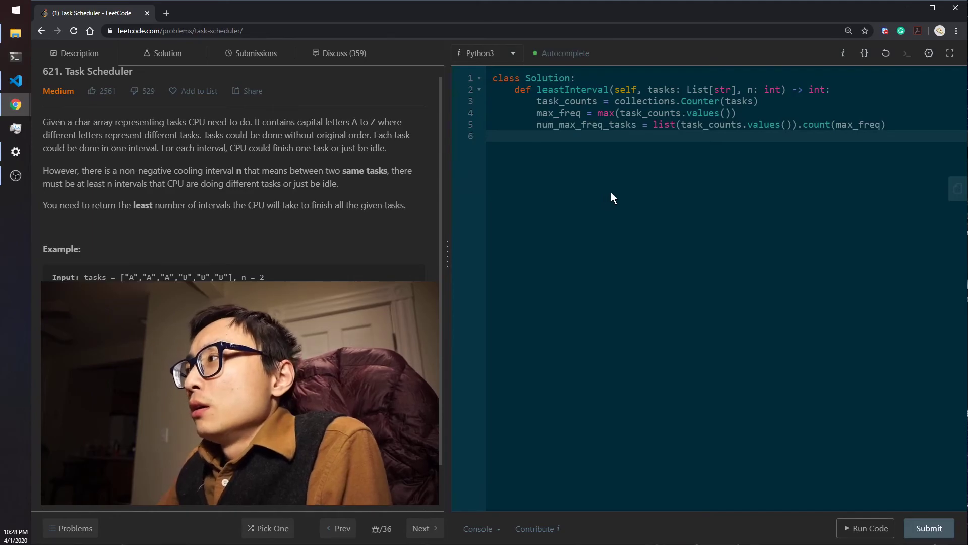
# Write min_itvs = (max_freq - 1) * (n + 1) + num_max_freq_tasks.
pyautogui.write('m')
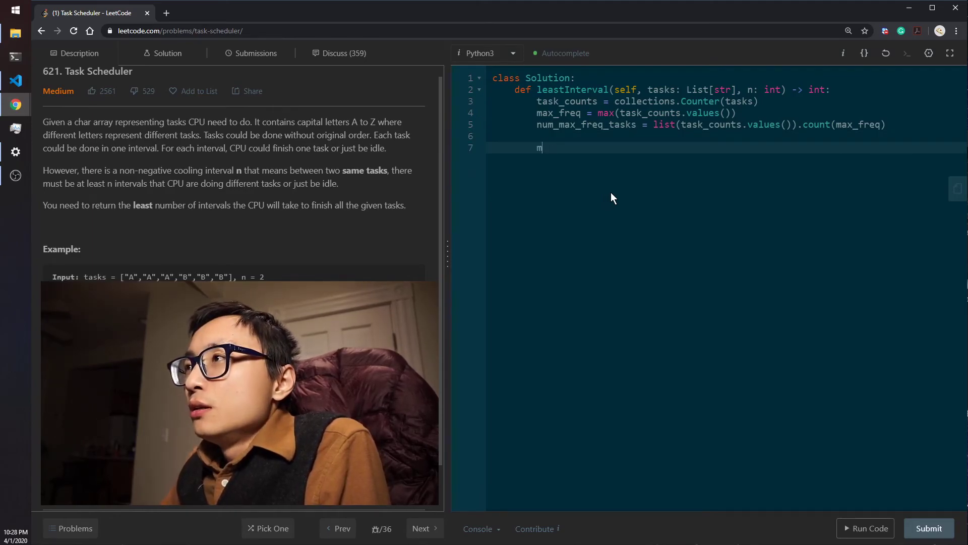
pyautogui.write('in_in')
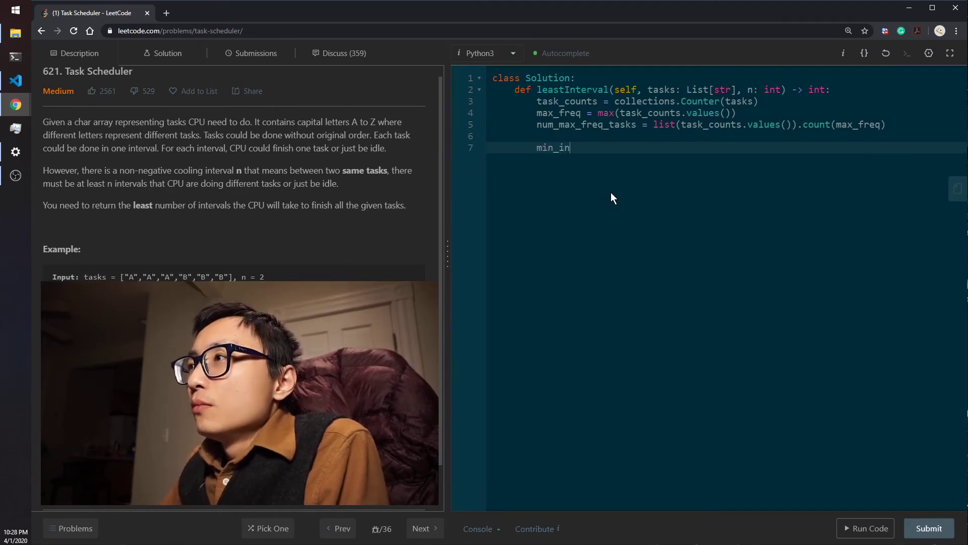
pyautogui.write('t')
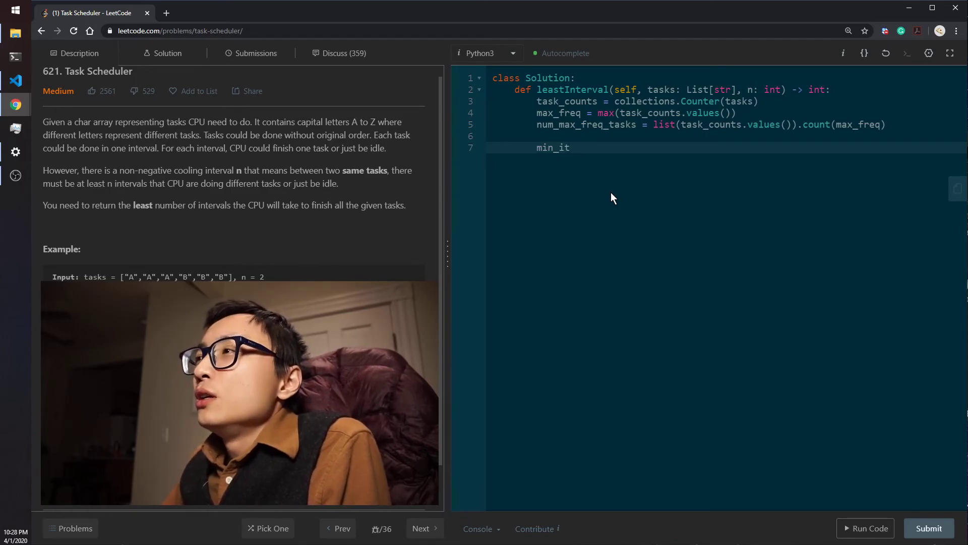
pyautogui.write('v')
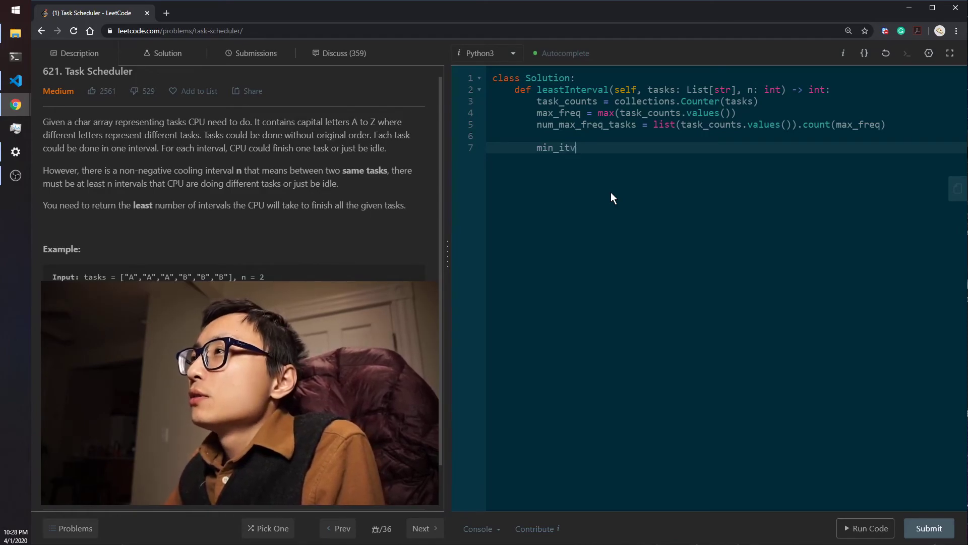
pyautogui.write('s = (ma')
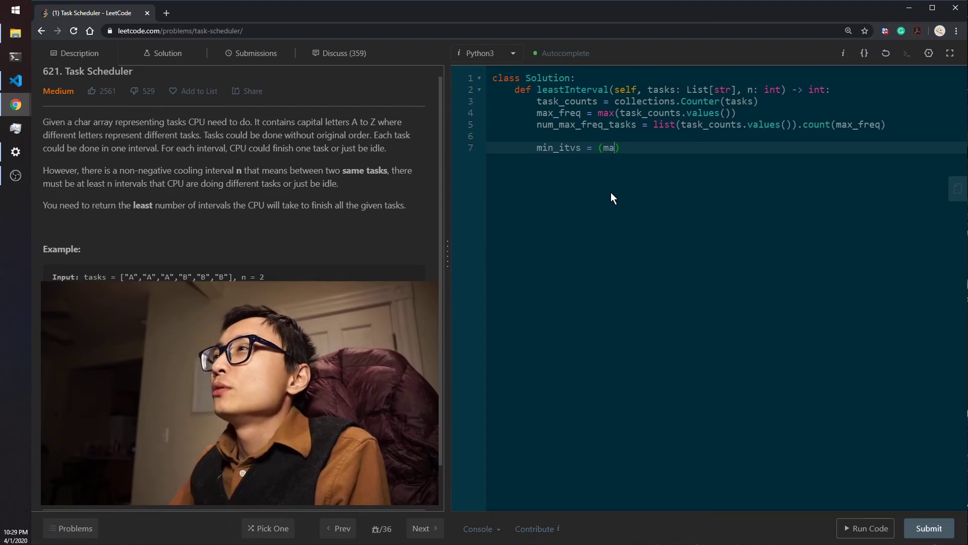
pyautogui.write('x_freq')
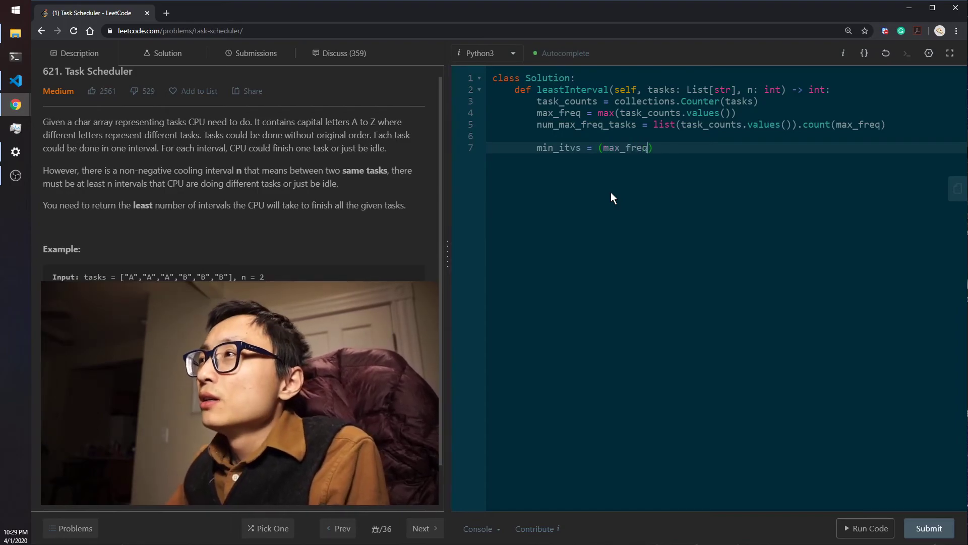
pyautogui.write('- 1)')
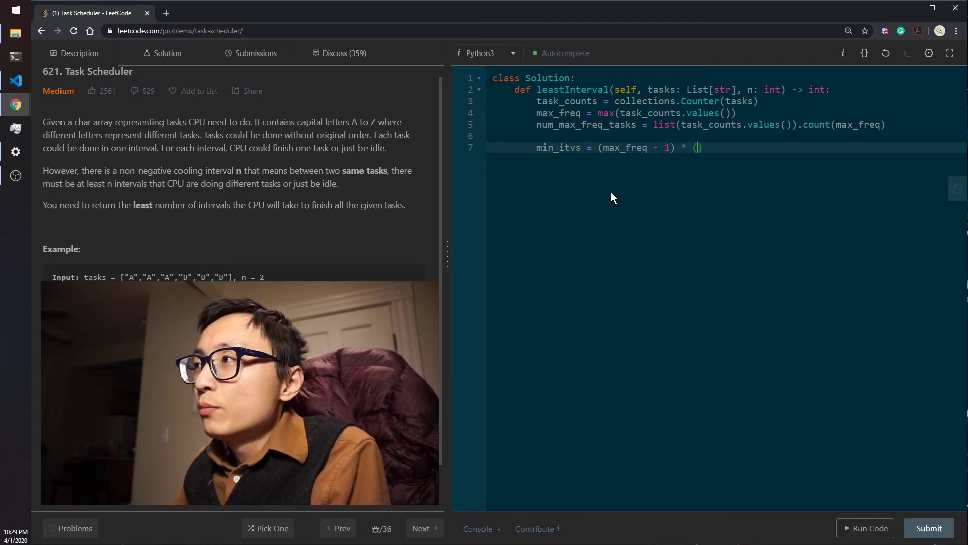
pyautogui.write('n')
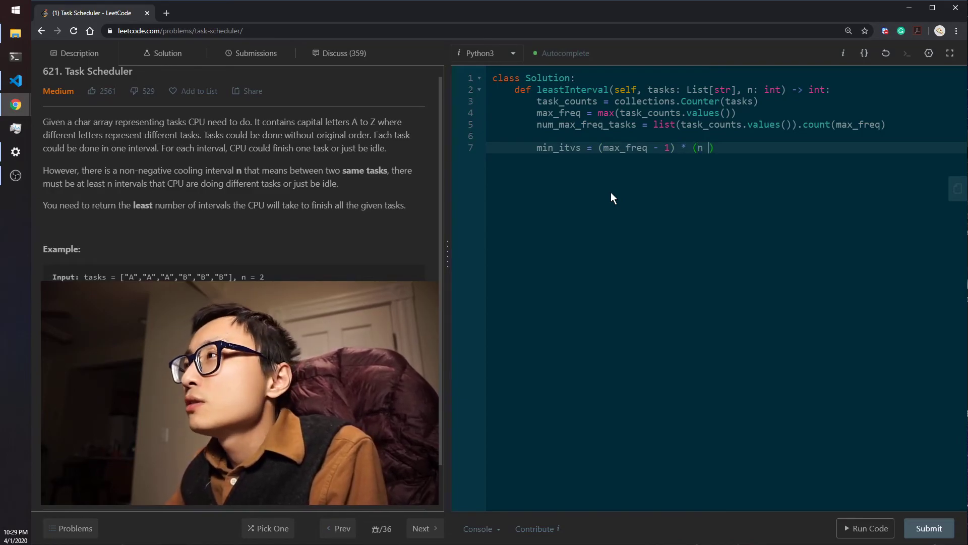
pyautogui.write('+ 1) +')
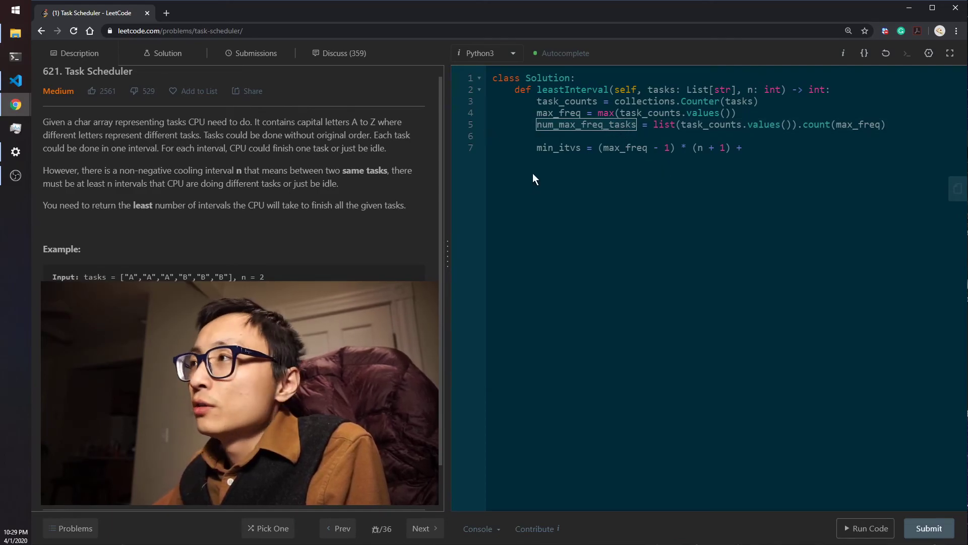
pyautogui.write('num_max_freq_tasks')
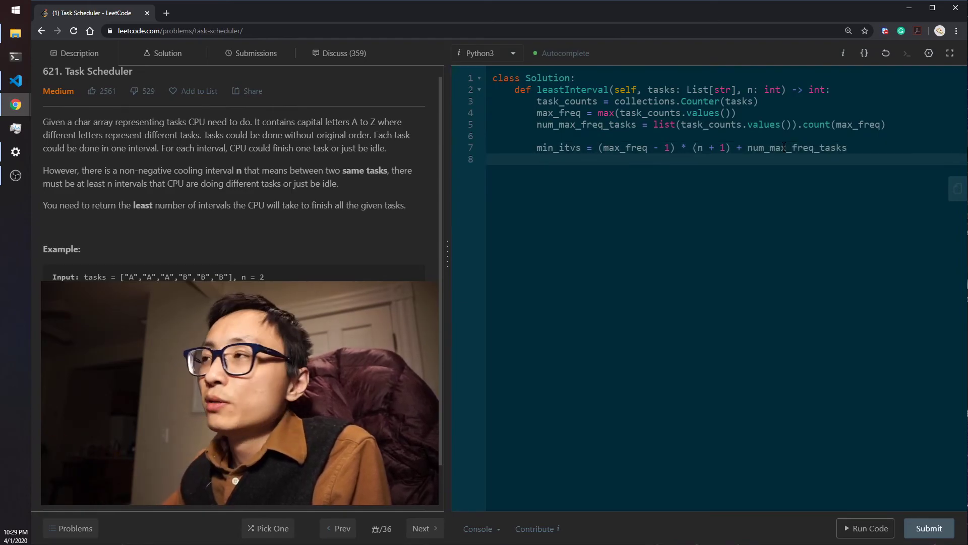
# Write return min_itvs if len(task_counts) <= n + 1 else max(min_itvs, len(tasks)).
pyautogui.write('return min')
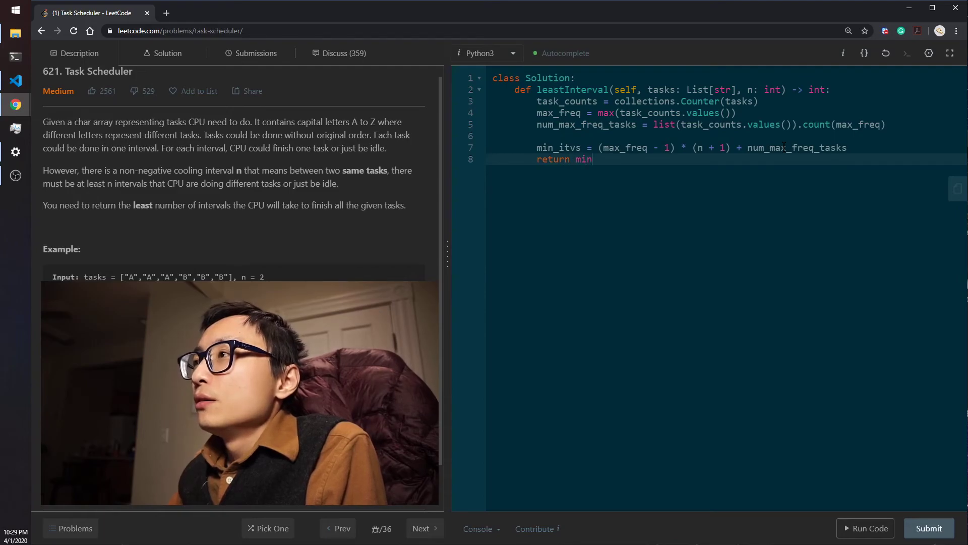
pyautogui.write('_itvs')
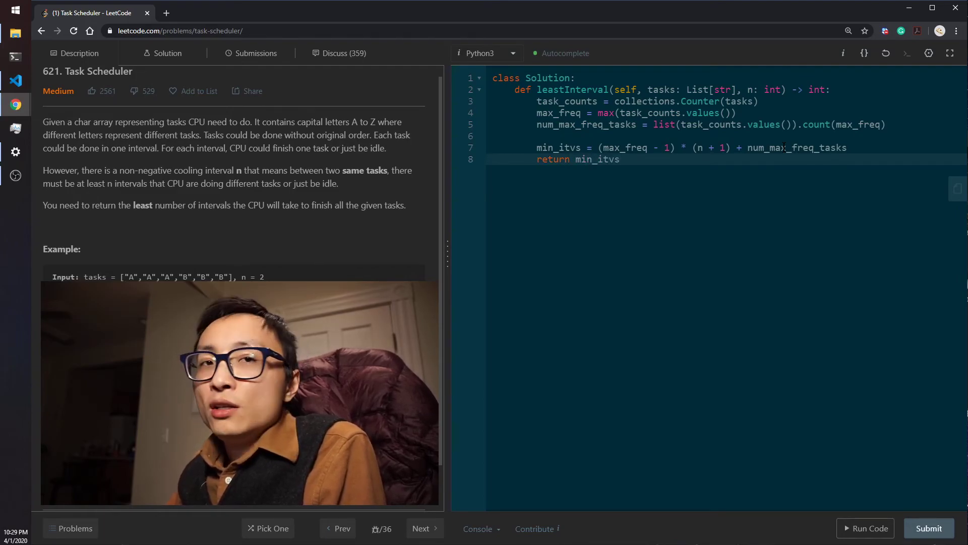
pyautogui.write('o')
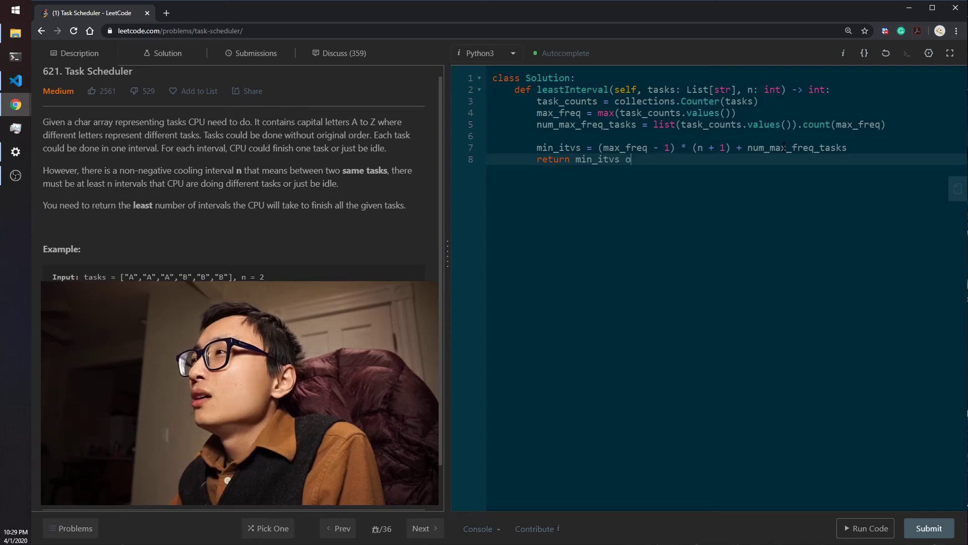
pyautogui.write('else')
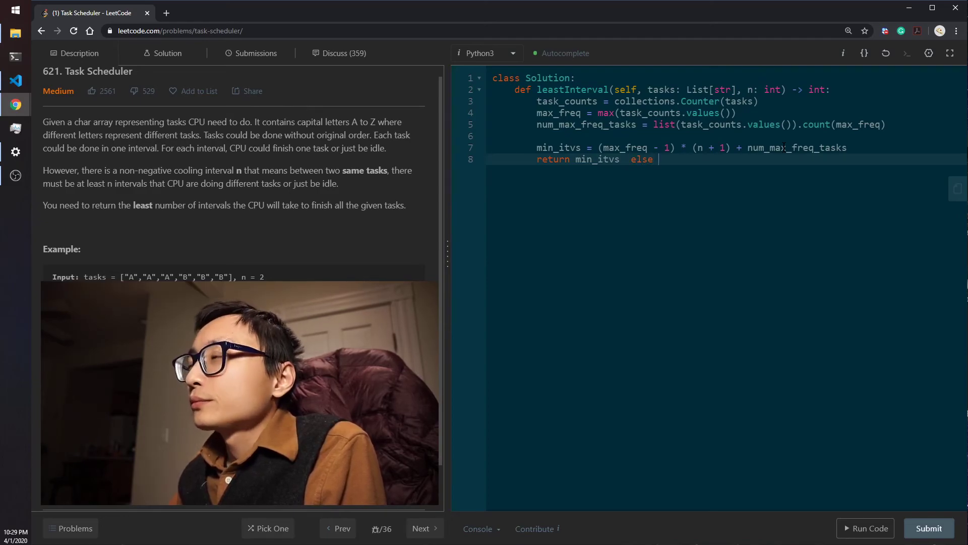
pyautogui.write('max(min_itvs, l)')
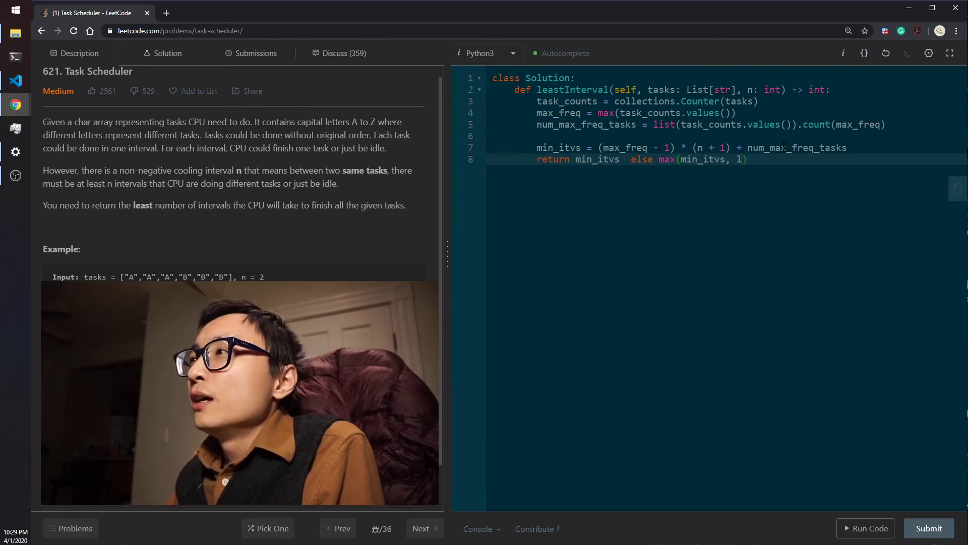
pyautogui.write('en(ta')
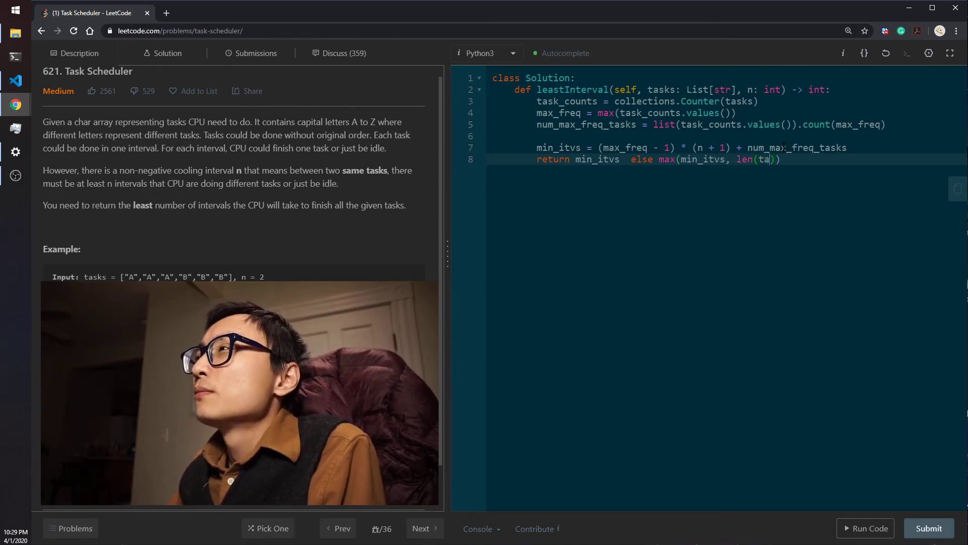
pyautogui.write('sks')
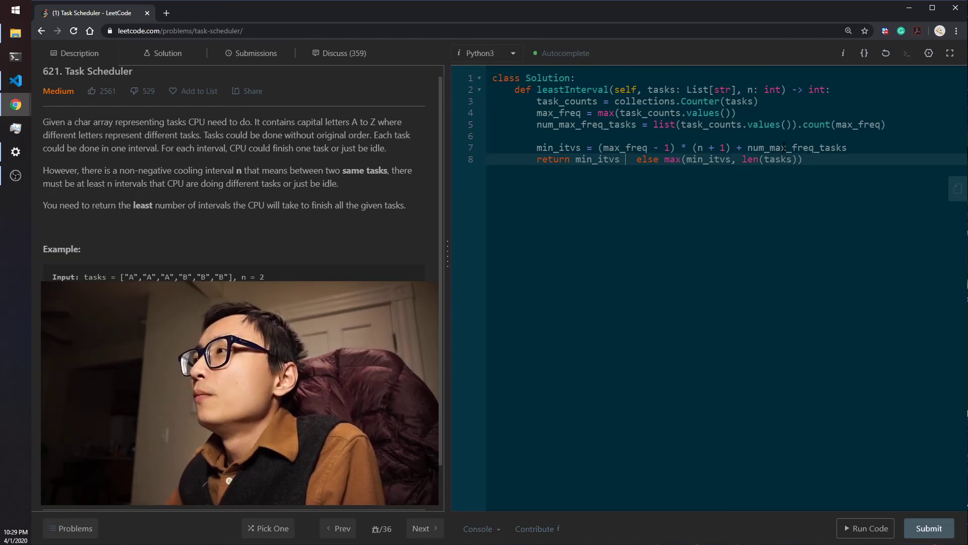
pyautogui.write('if')
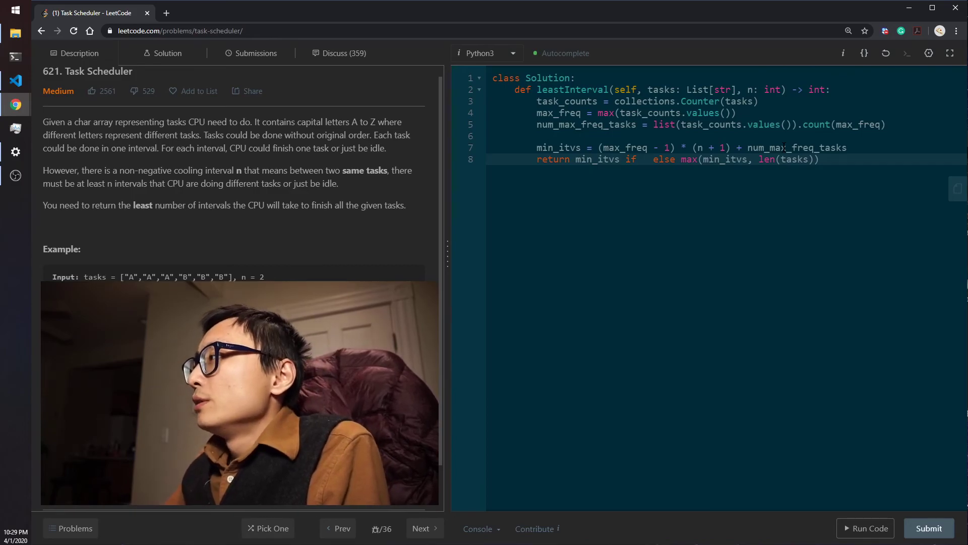
pyautogui.write('len()')
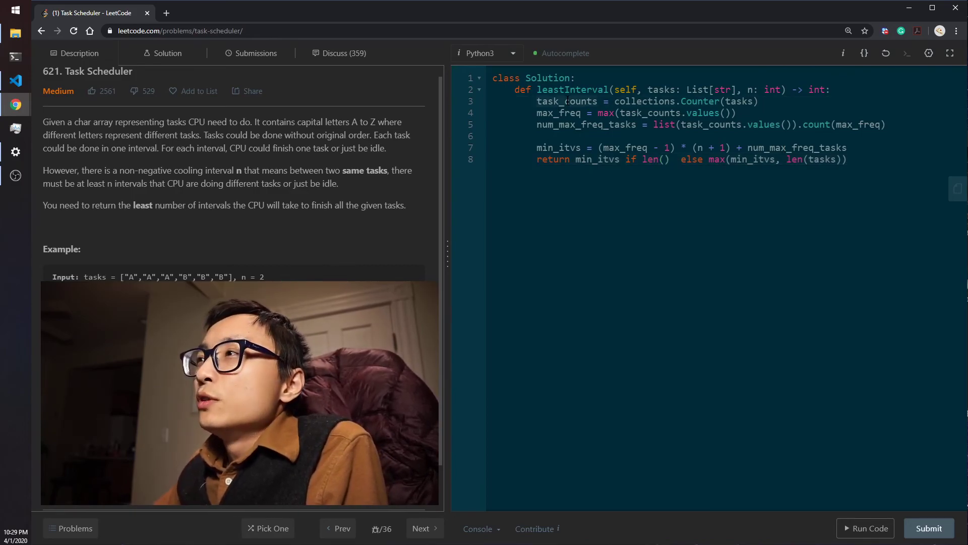
pyautogui.write('task_counts')
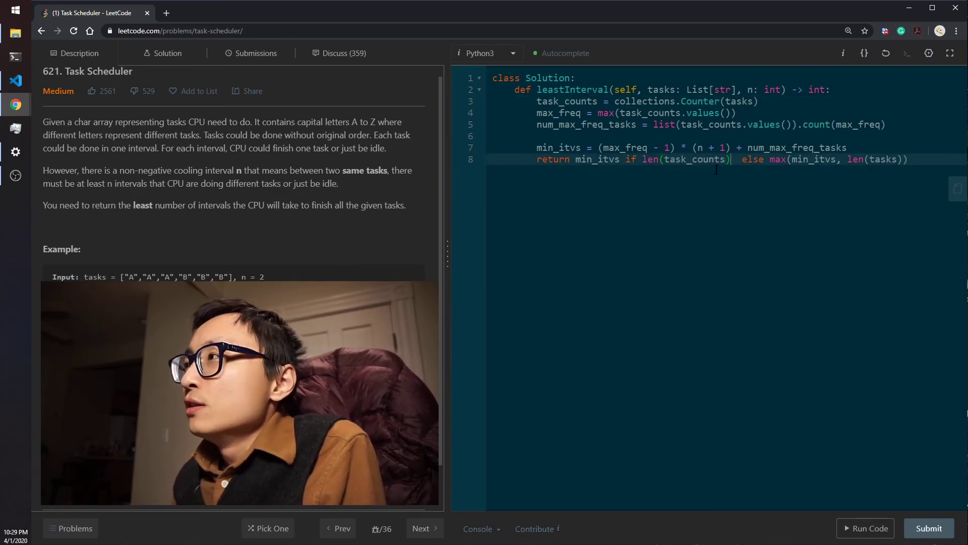
pyautogui.write('<= n')
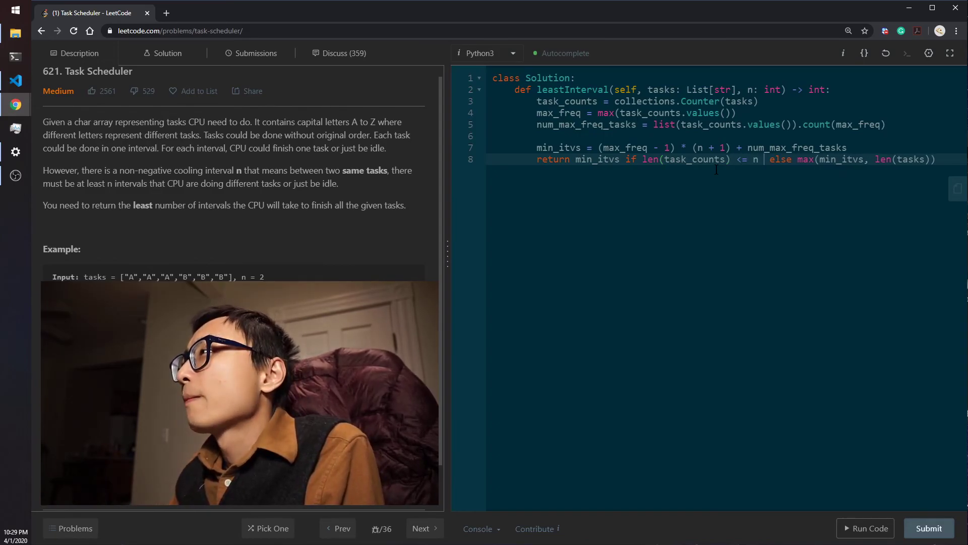
pyautogui.write('+ 1')
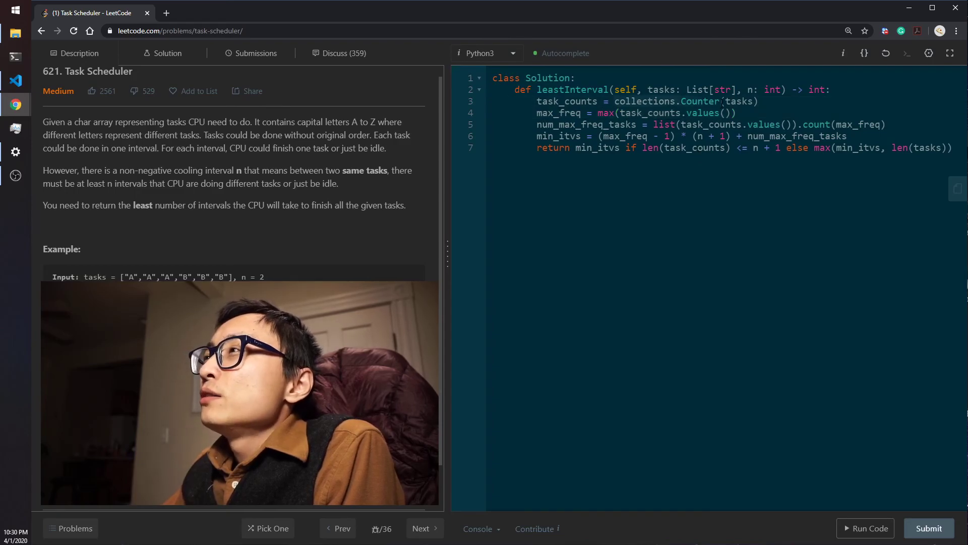
# Review the seven-line solution, selecting Counter on line 3 and correcting its brief typo.
pyautogui.doubleClick(567, 101)
pyautogui.write('r')
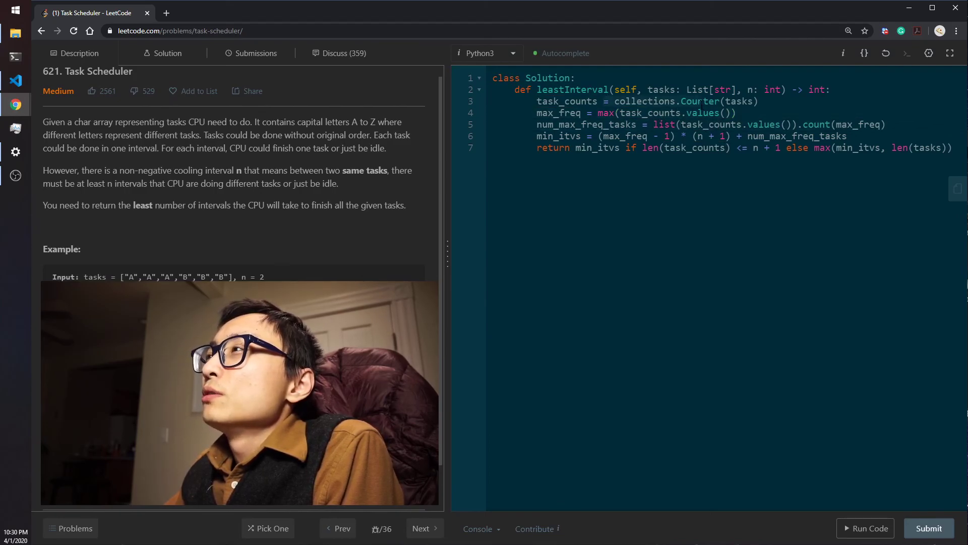
pyautogui.doubleClick(567, 101)
pyautogui.write('n')
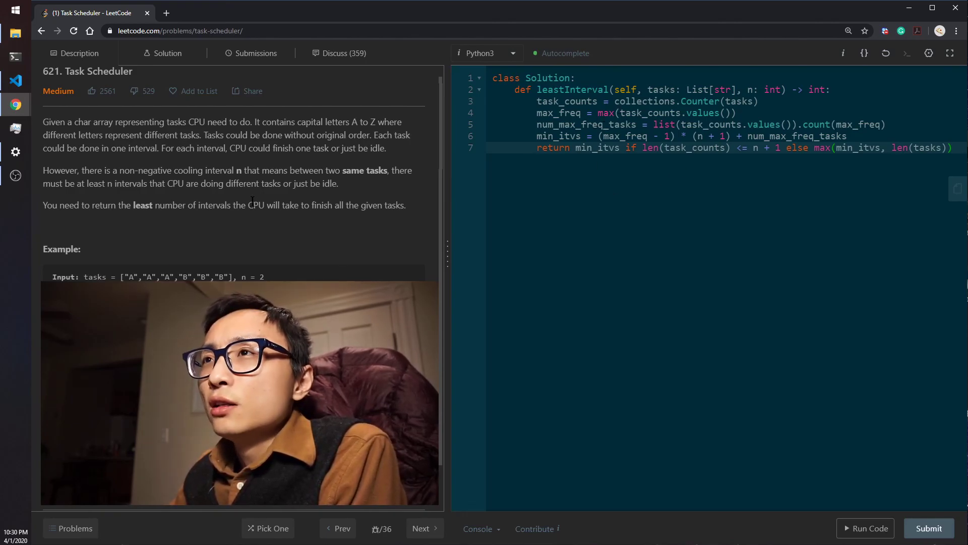
pyautogui.scroll(-3)
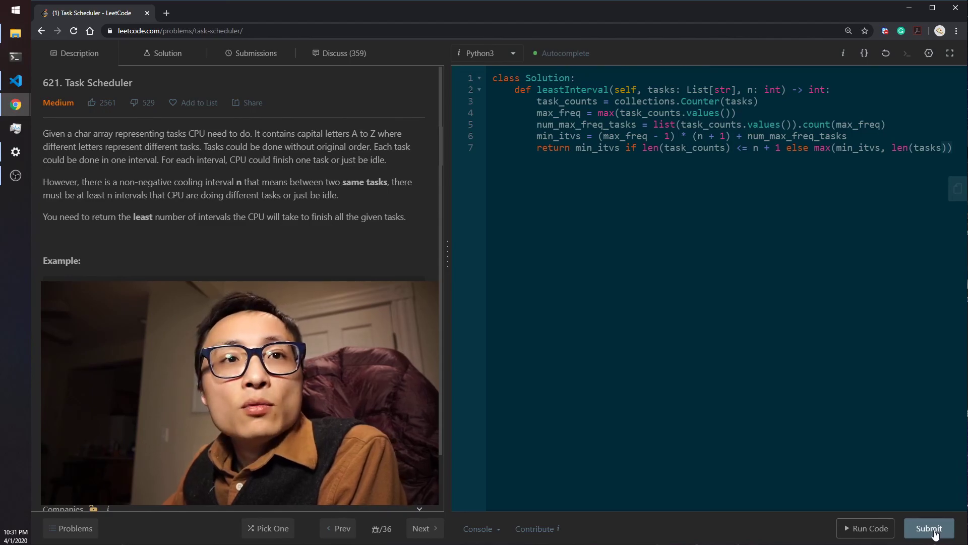
# Submit the leastInterval solution and get the Success result.
pyautogui.click(929, 528)
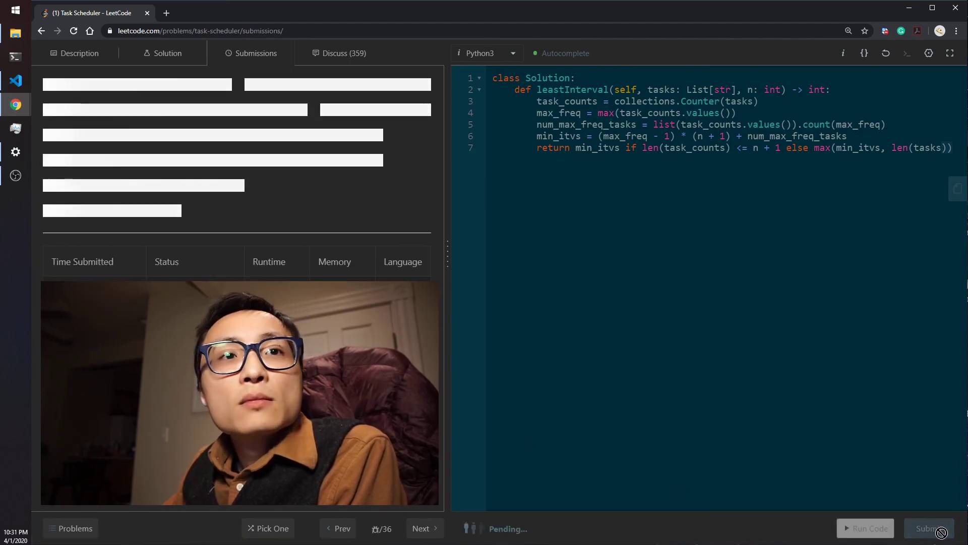
pyautogui.click(929, 527)
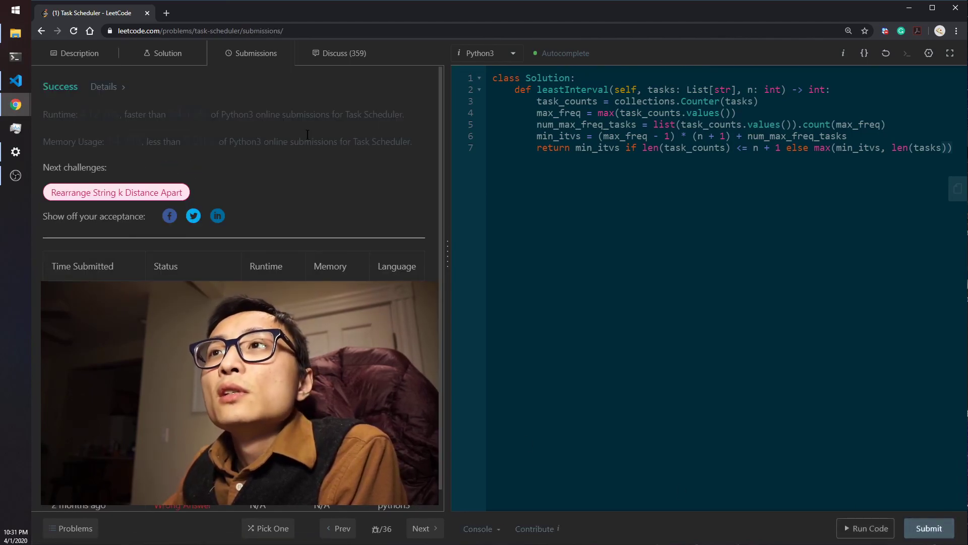